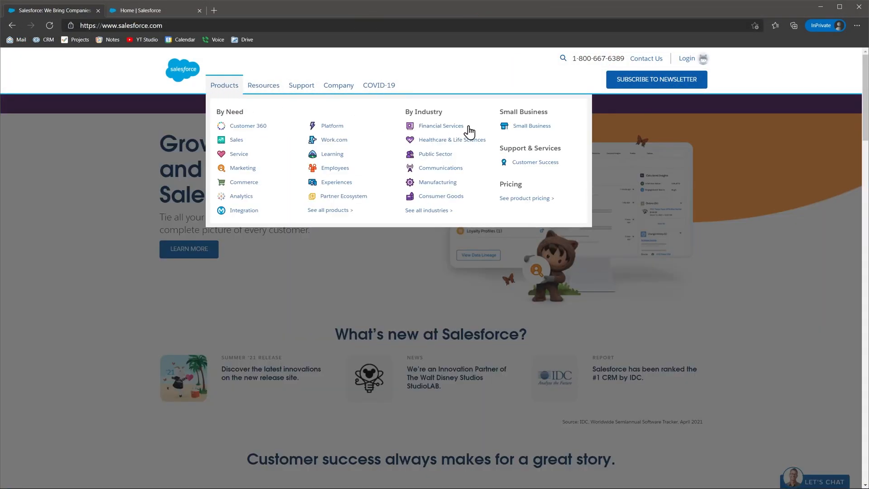
Step: Browse the Salesforce Small Business solutions page
left_click(531, 126)
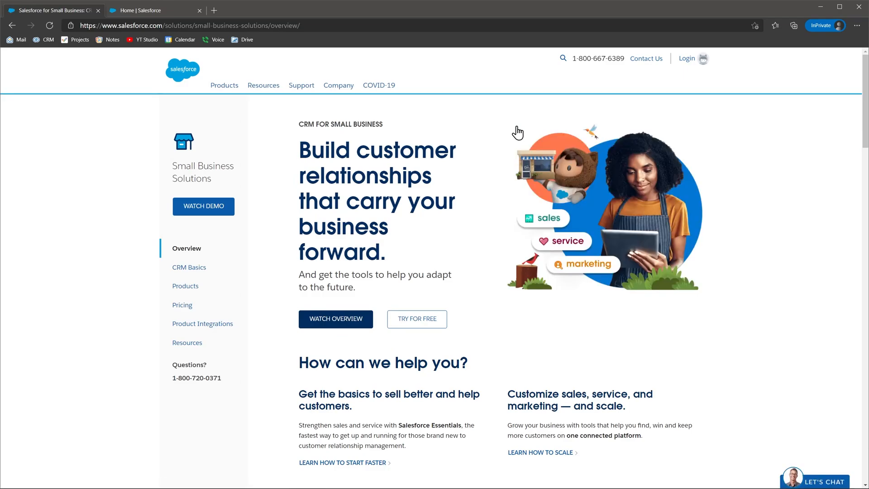
scroll("down", 3)
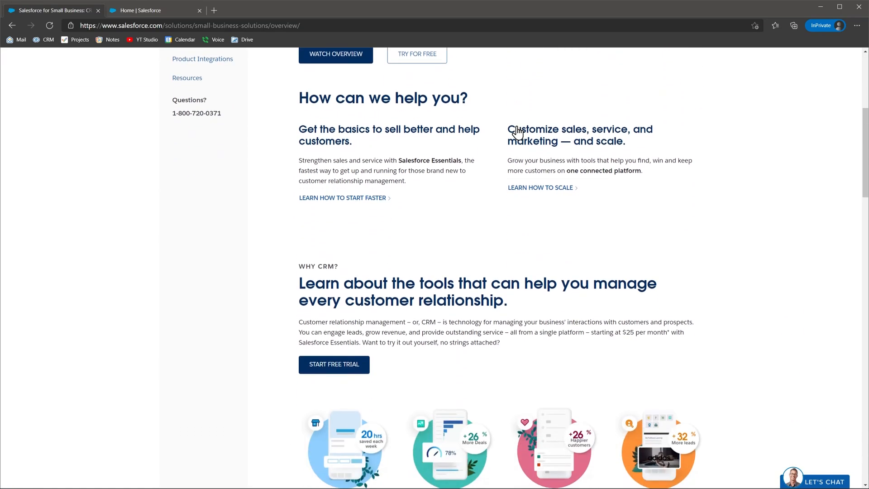
scroll("down", 3)
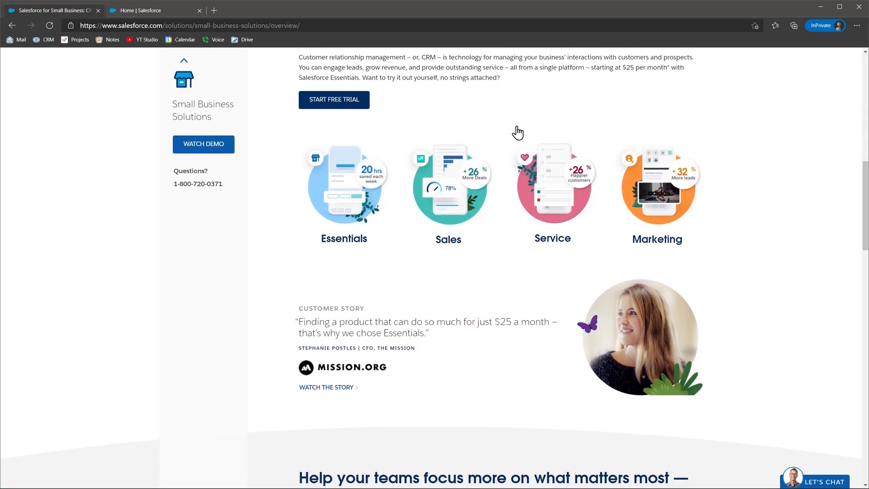
scroll("up", 3)
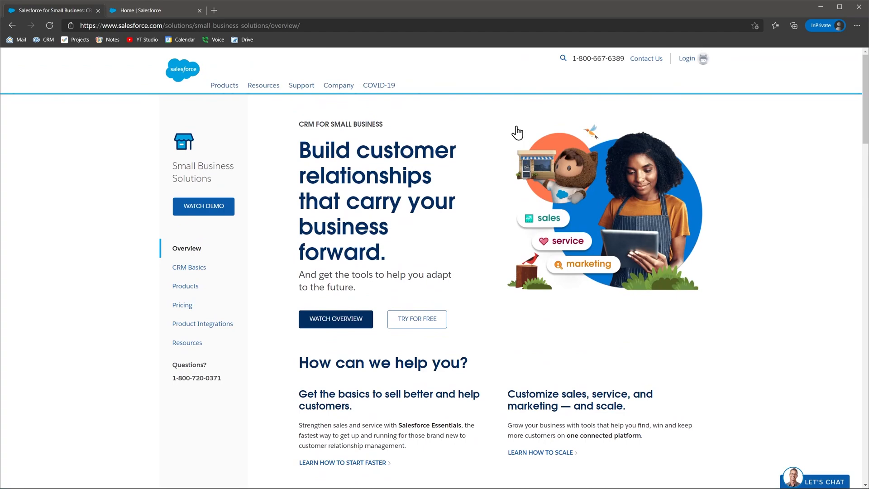
Step: Browse the Customer 360 products page, then switch to the Salesforce CRM home
left_click(224, 85)
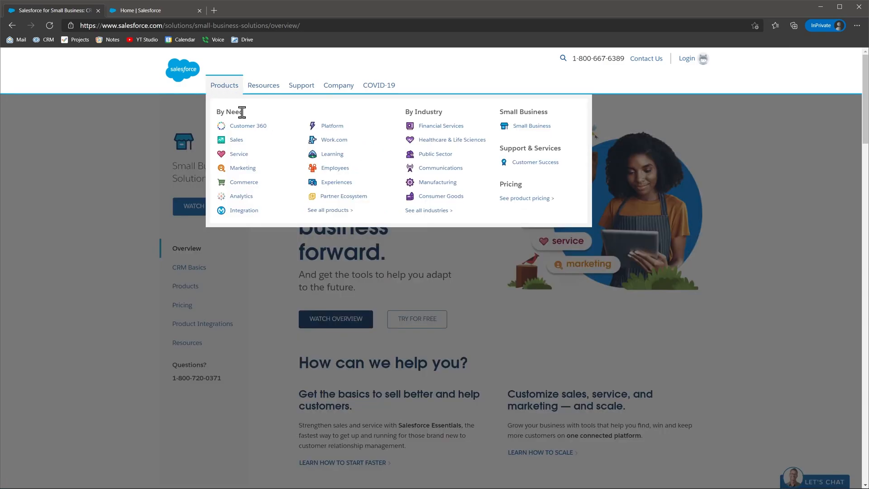
left_click(247, 126)
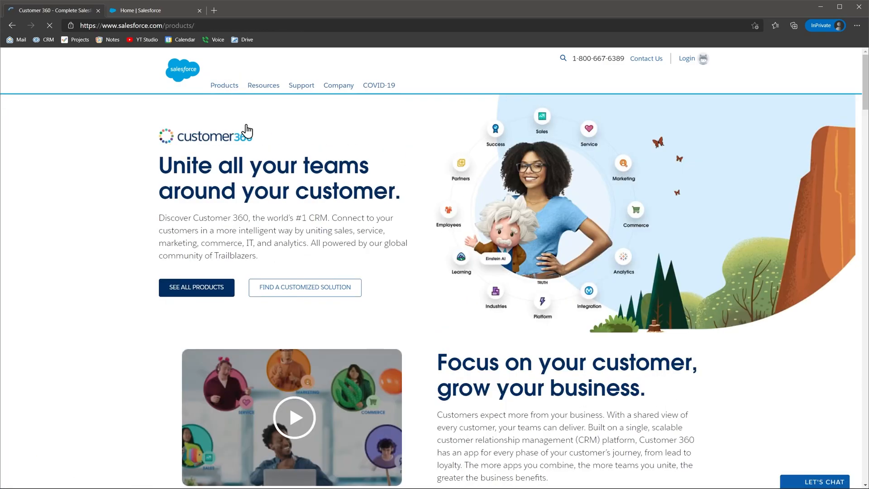
scroll("down", 3)
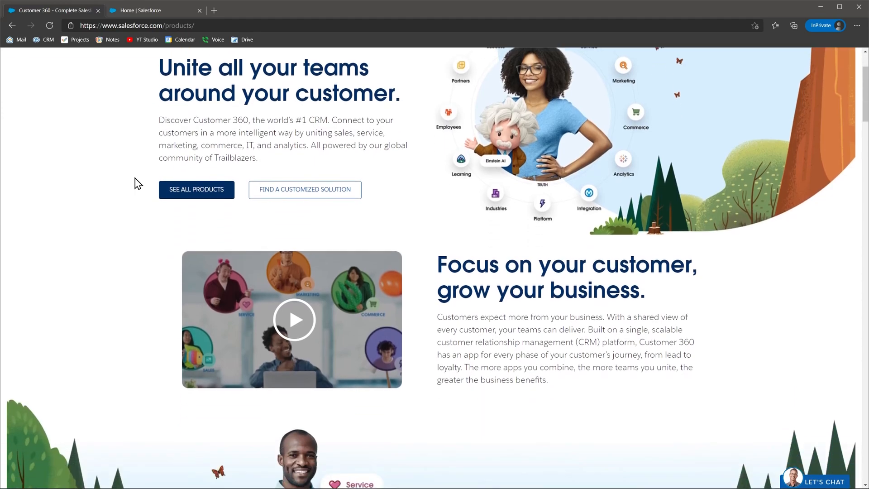
scroll("down", 3)
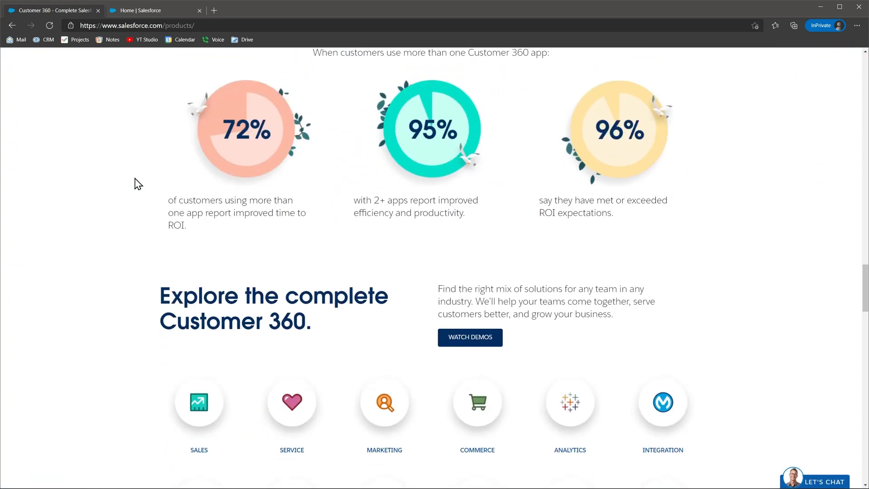
scroll("down", 3)
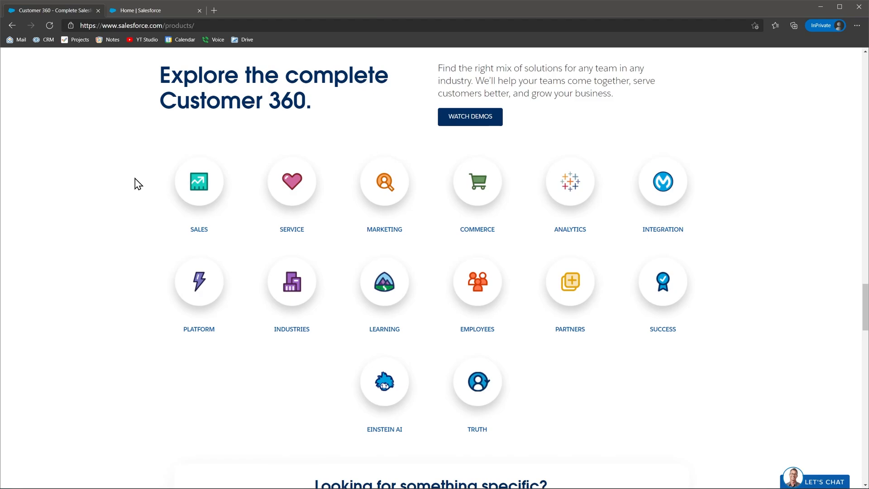
left_click(155, 10)
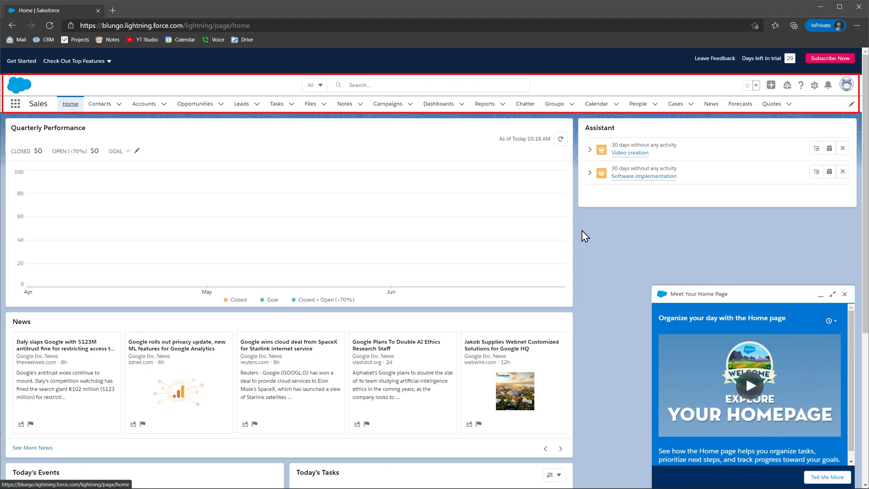
mouse_move(200, 200)
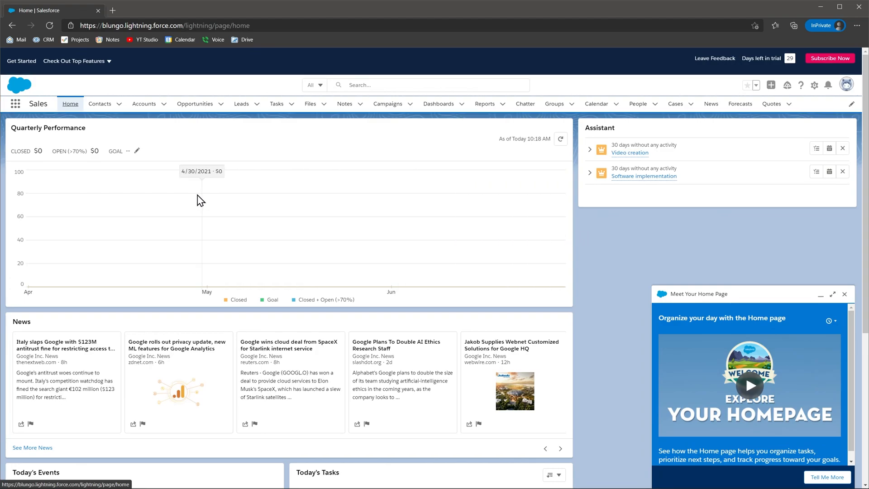
Step: Open the App Launcher, Global Actions, Help, Setup gear and profile menus
left_click(15, 104)
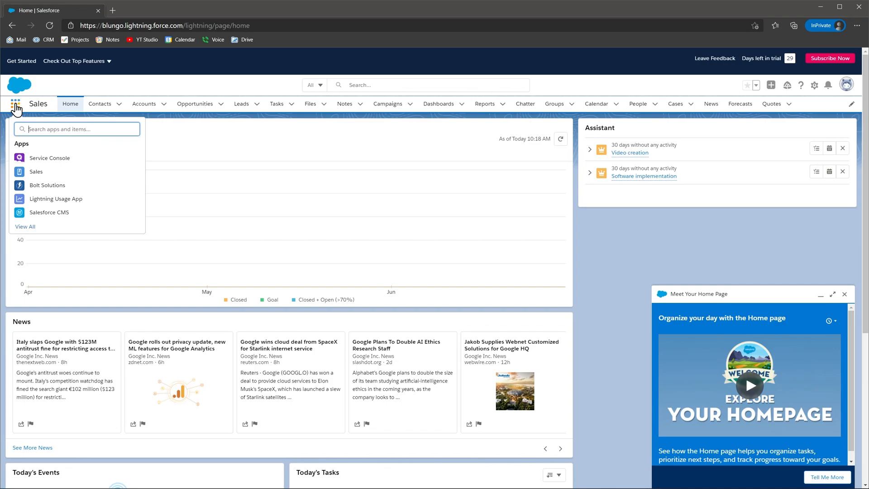
left_click(16, 104)
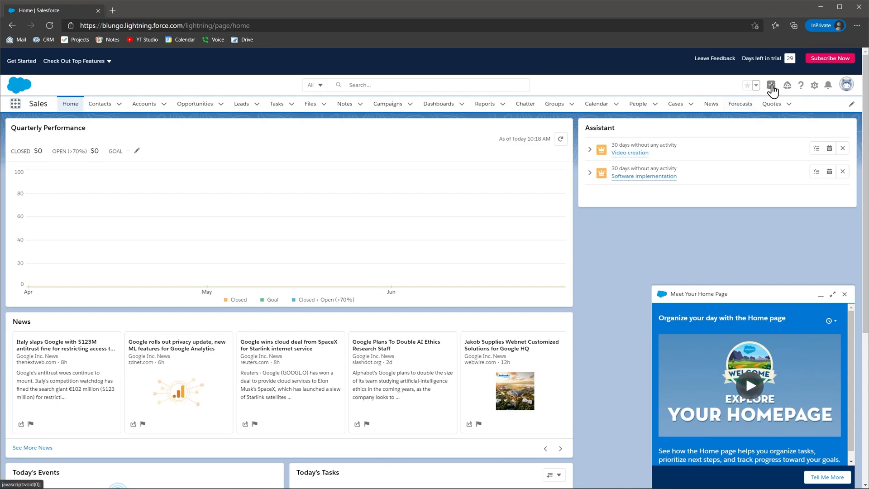
left_click(770, 85)
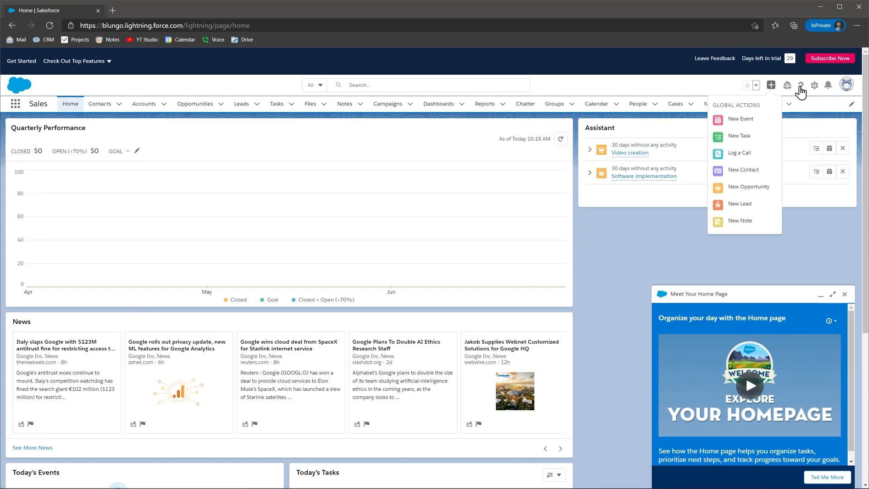
left_click(800, 84)
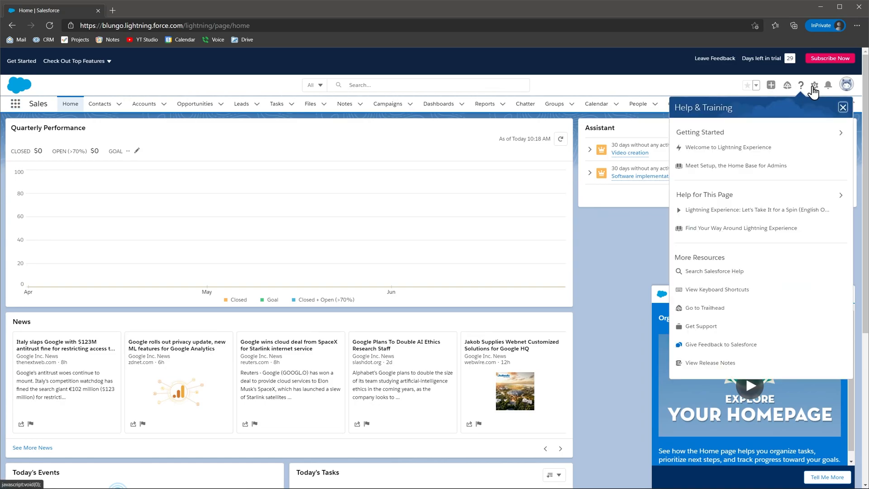
left_click(814, 86)
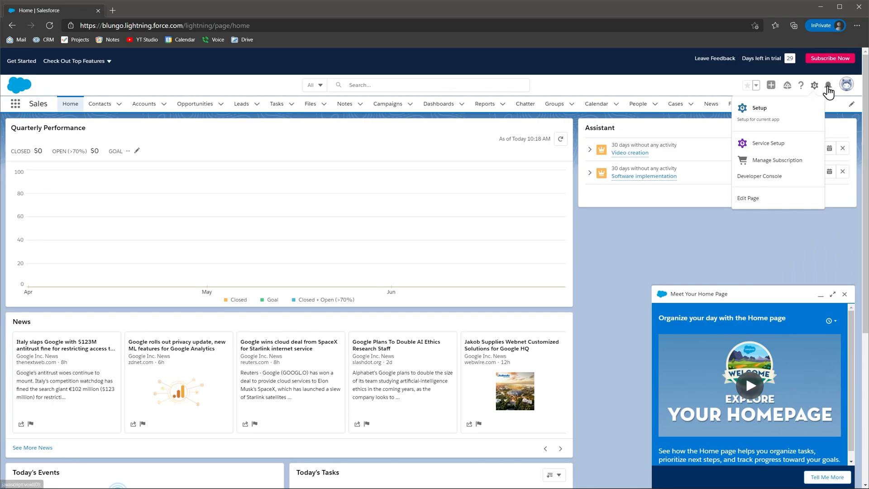
left_click(847, 84)
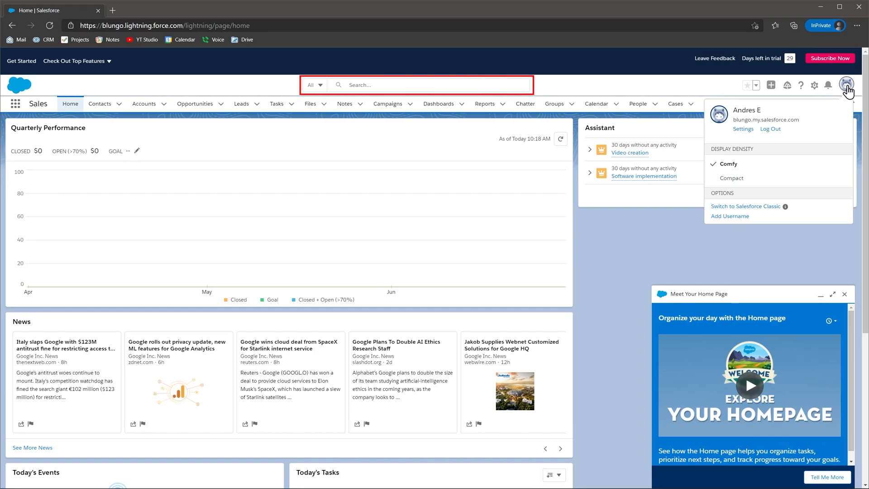
mouse_move(487, 125)
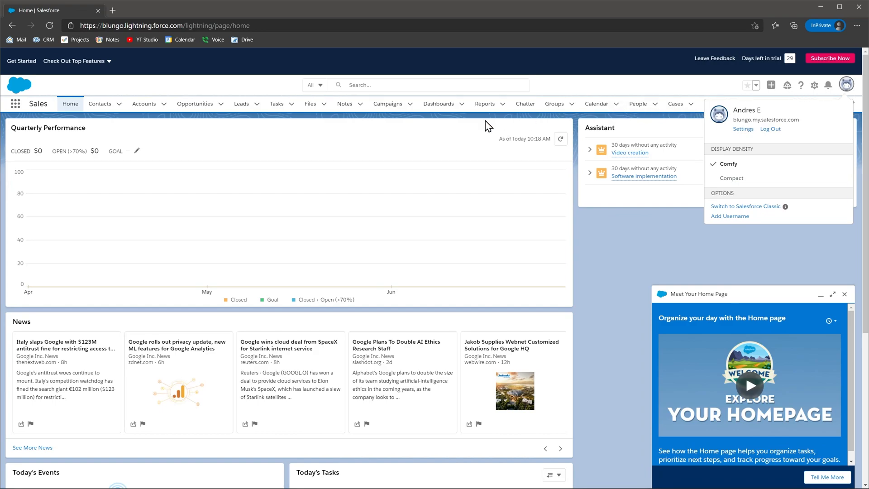
left_click(99, 104)
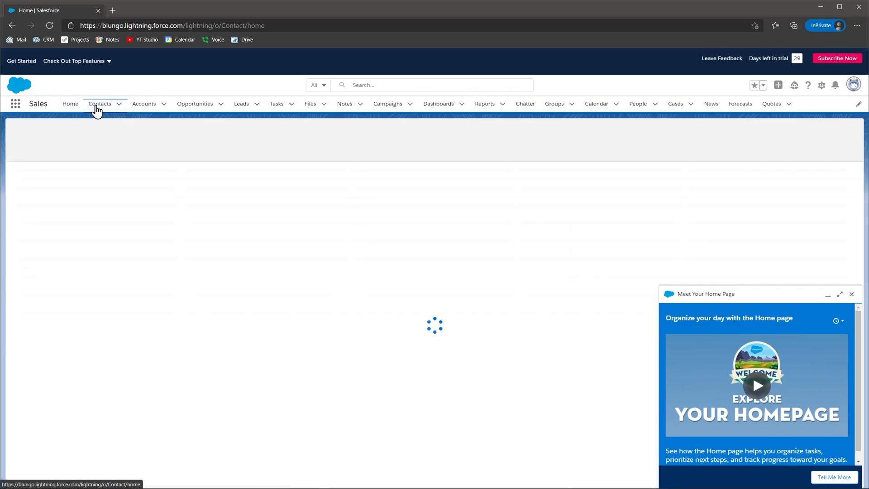
left_click(99, 104)
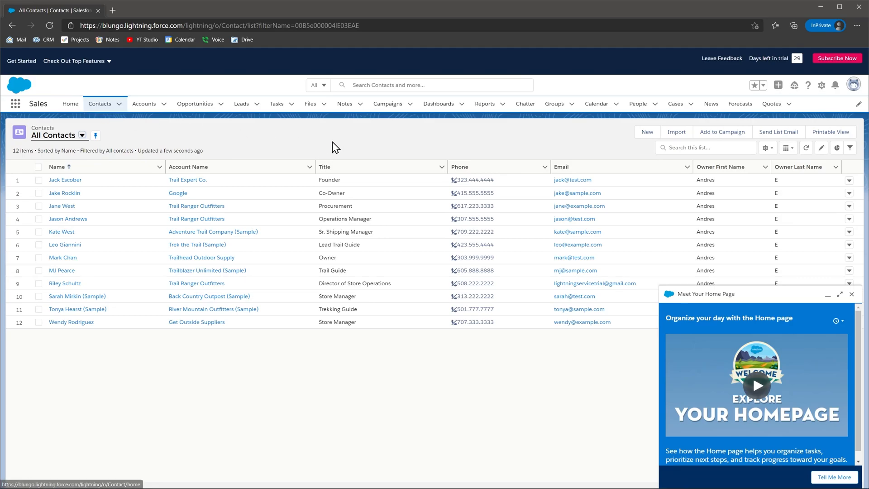
left_click(646, 131)
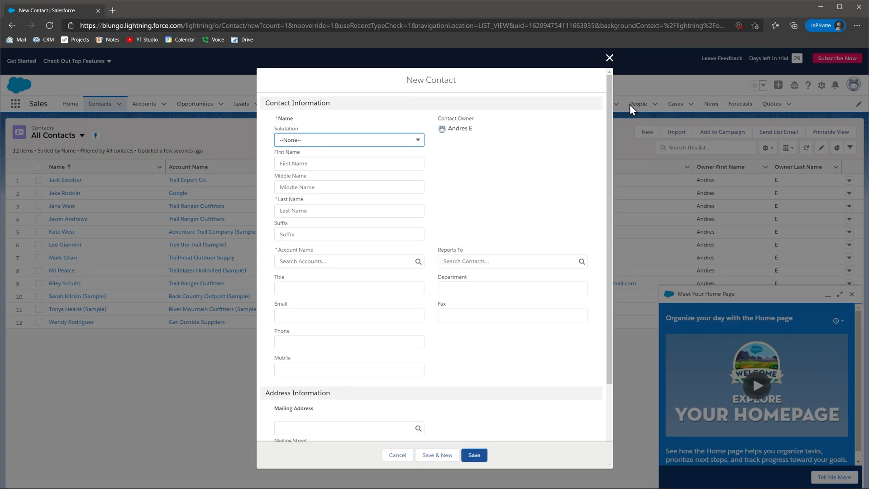
left_click(609, 57)
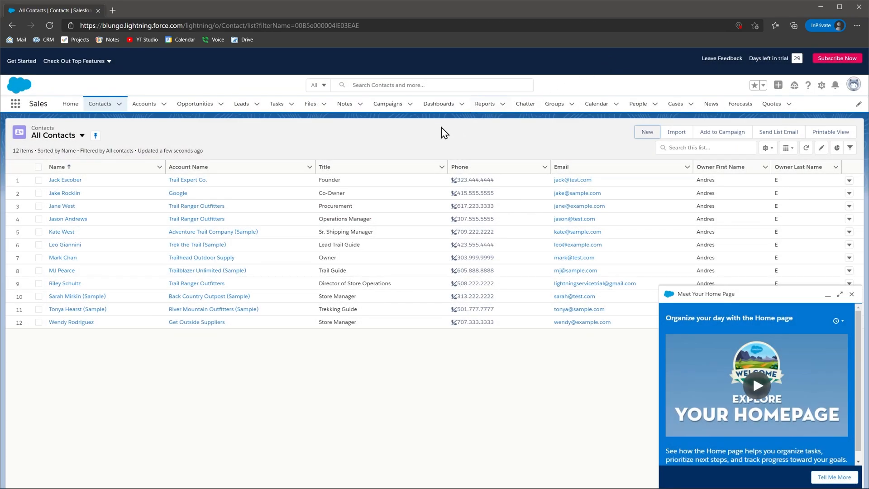
left_click(64, 193)
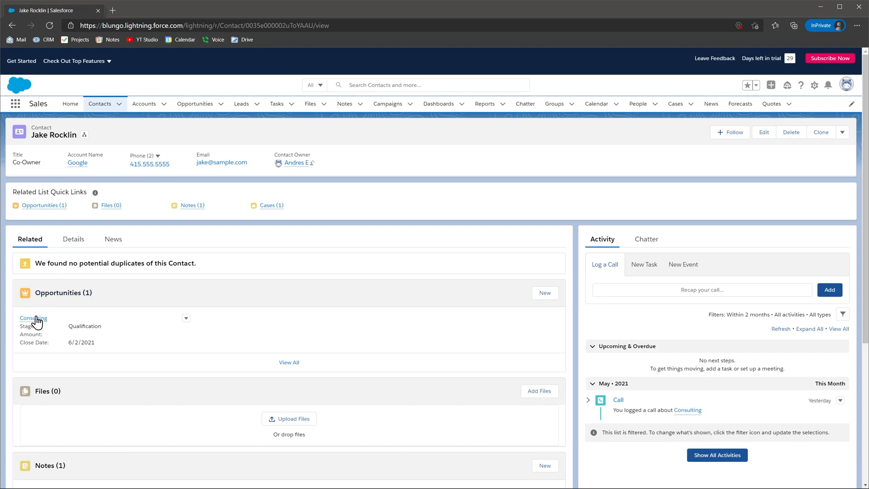
mouse_move(33, 318)
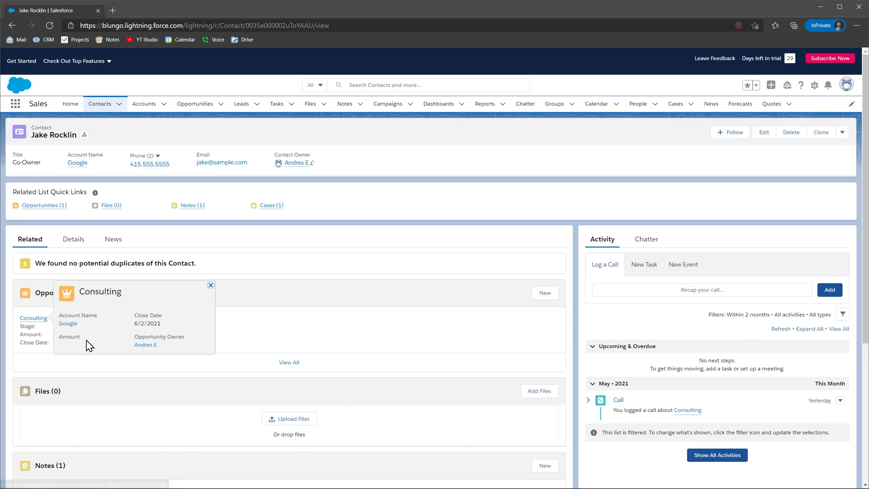
left_click(210, 285)
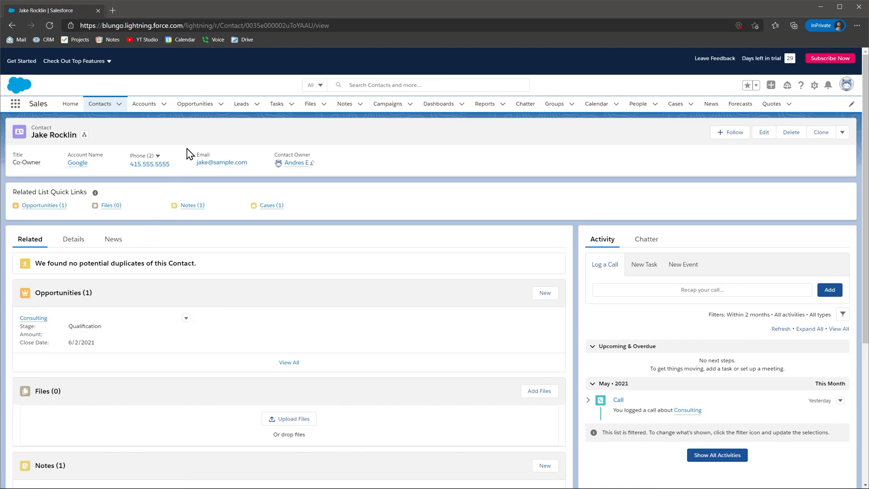
Step: Start switching to the Service Console app
left_click(195, 104)
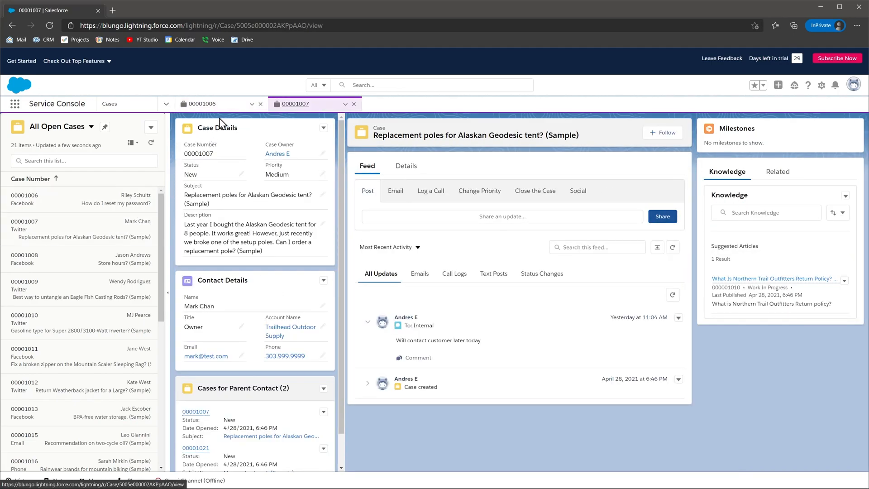
Step: View case 00001006 and the password-reset Knowledge article, then switch to Sales
left_click(202, 103)
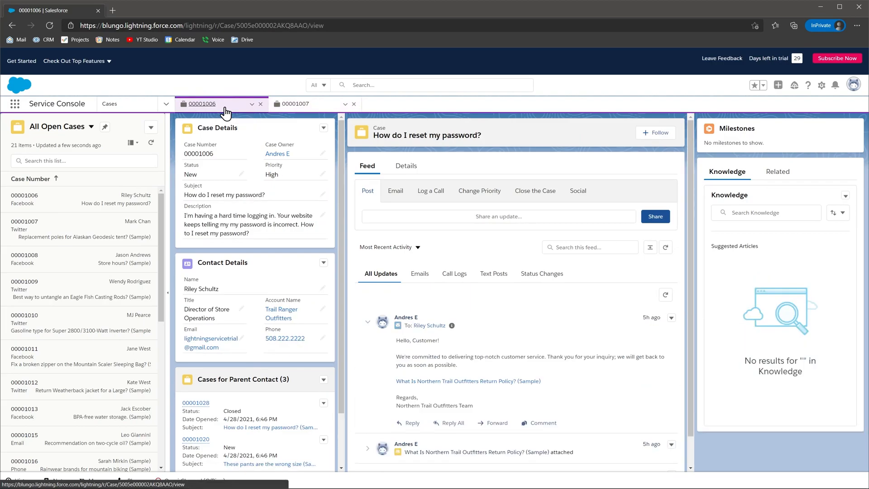
mouse_move(169, 108)
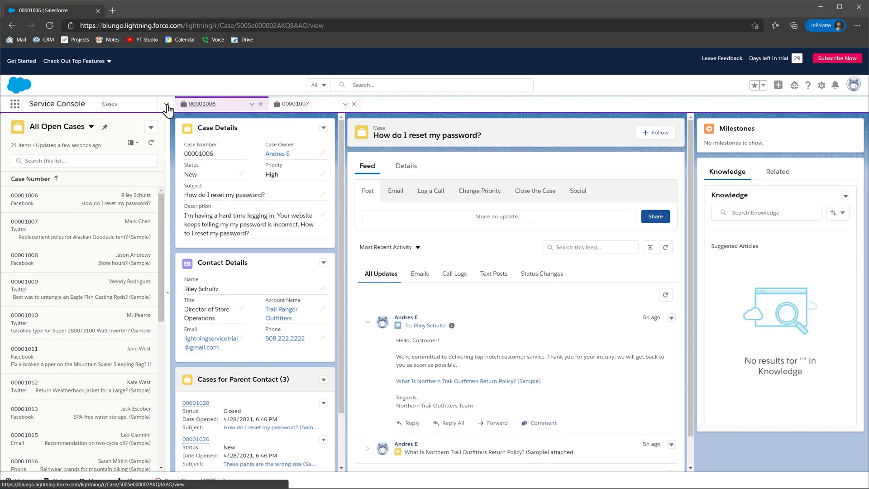
left_click(165, 104)
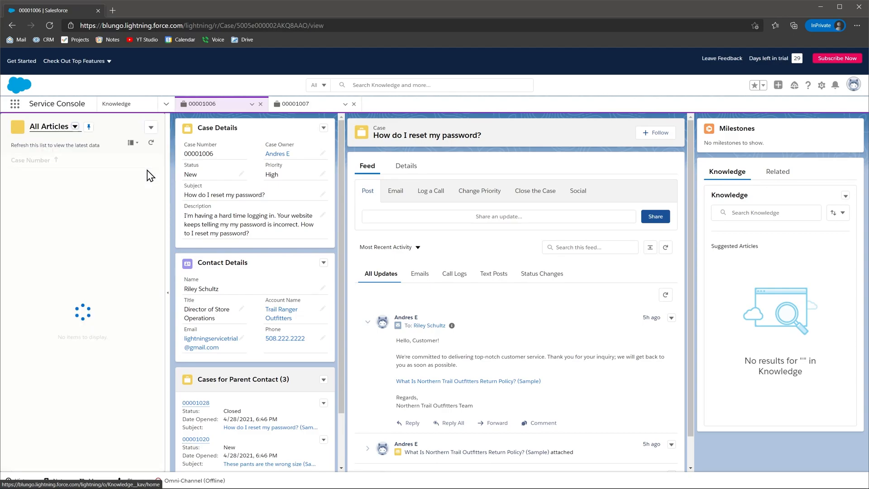
left_click(79, 180)
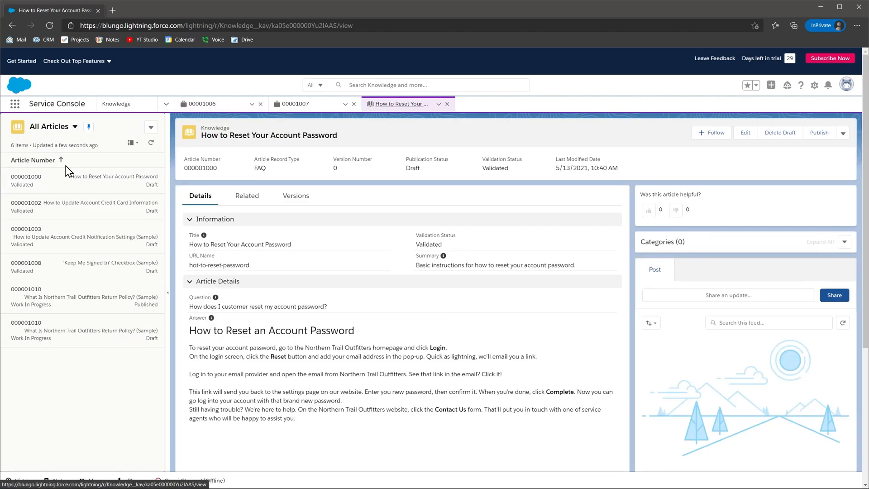
left_click(16, 104)
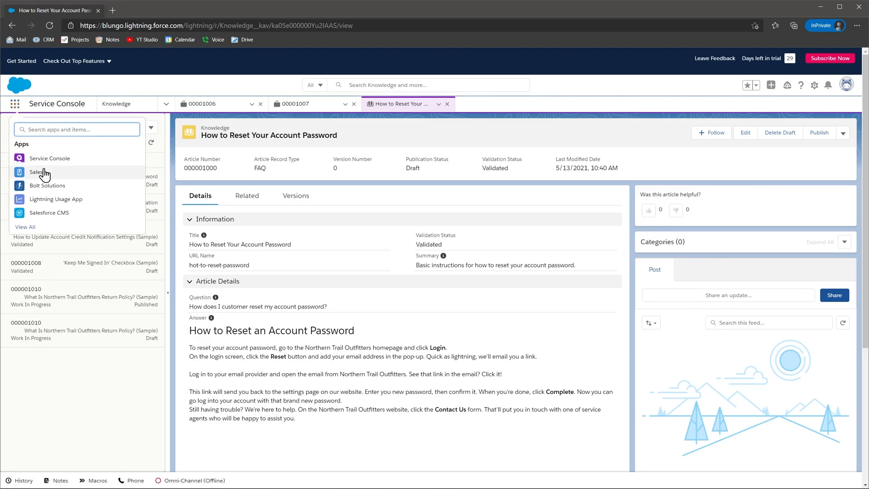
left_click(37, 172)
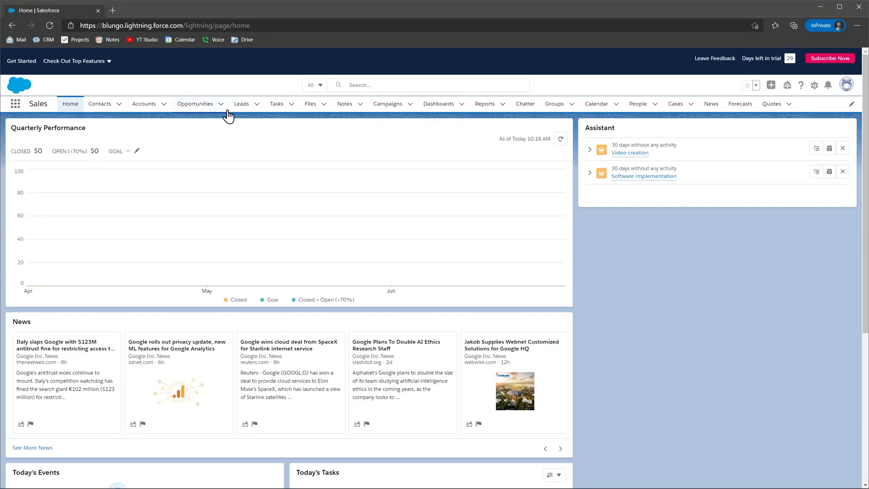
Step: Show the Leads filter panel and switch to Andres's personal list view
left_click(242, 104)
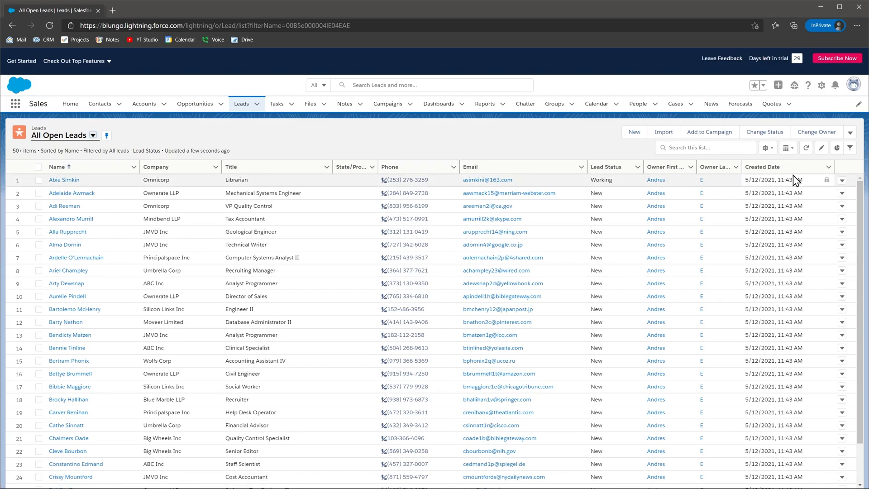
left_click(849, 148)
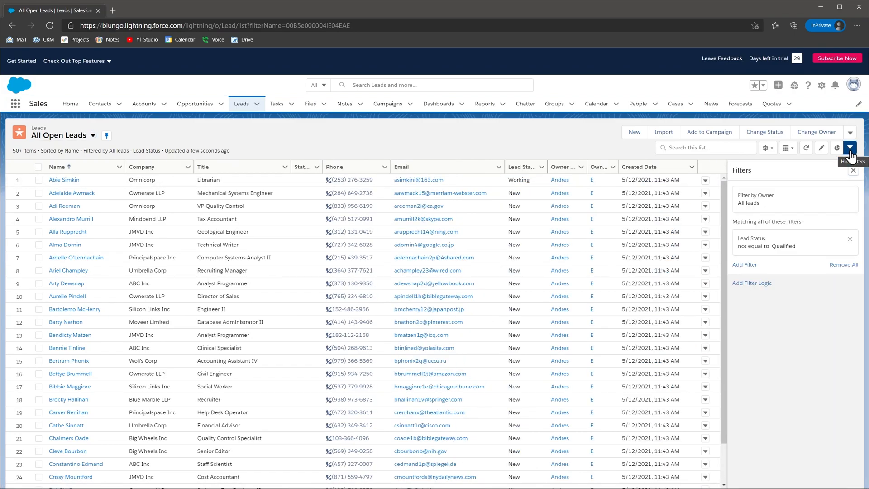
left_click(92, 135)
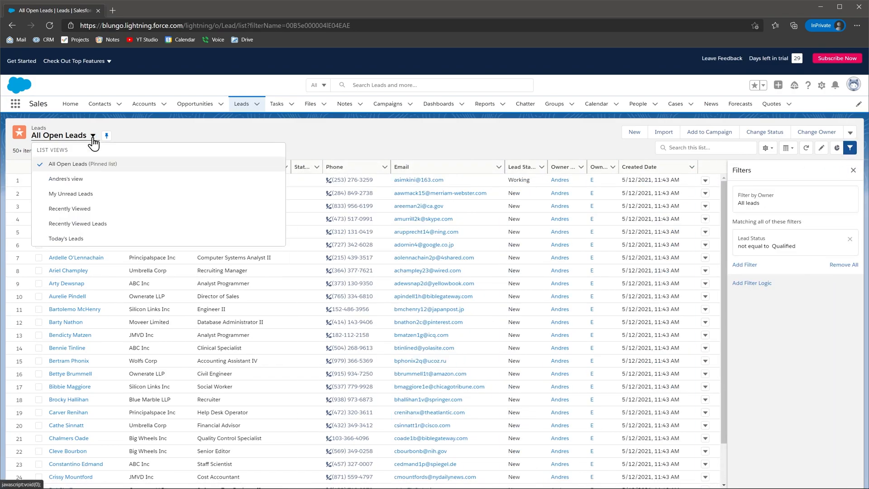
left_click(65, 178)
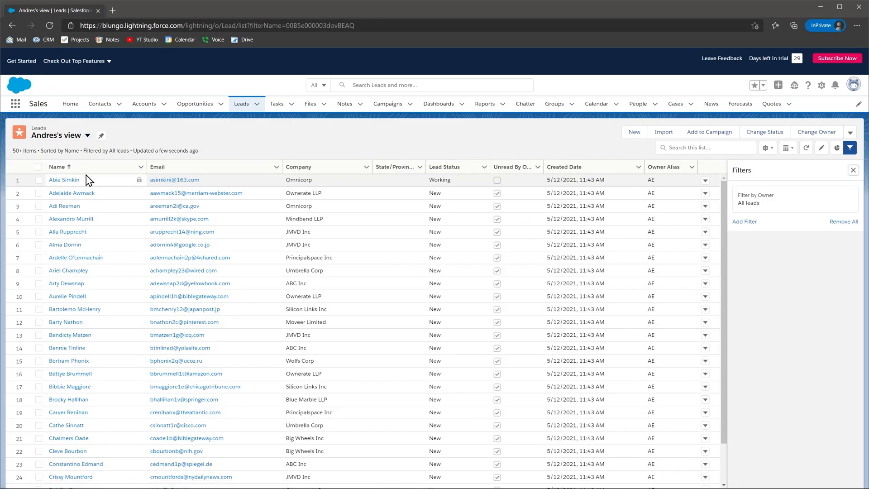
mouse_move(115, 122)
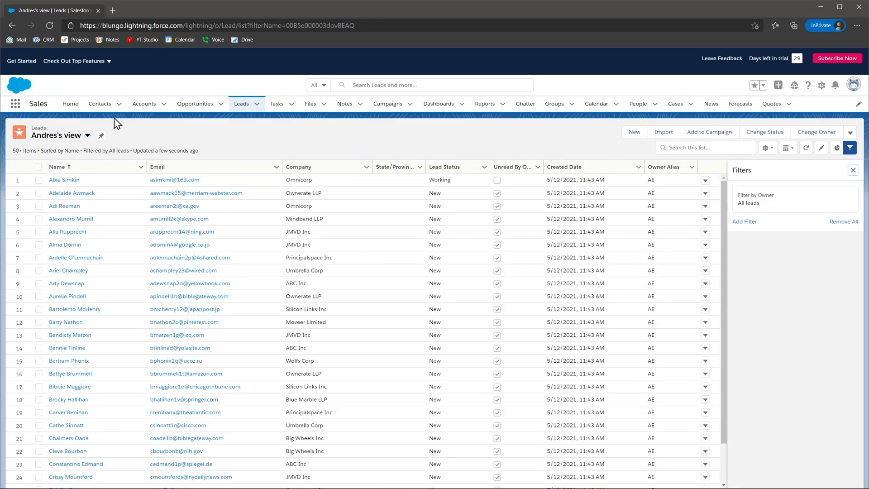
Step: Check the Opportunities recent-items menu and the Dashboards page, then open Setup
left_click(118, 104)
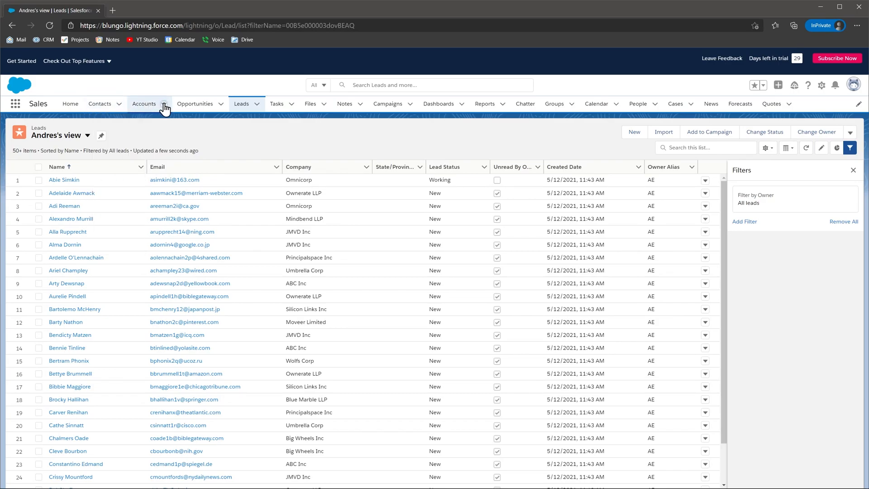
left_click(194, 104)
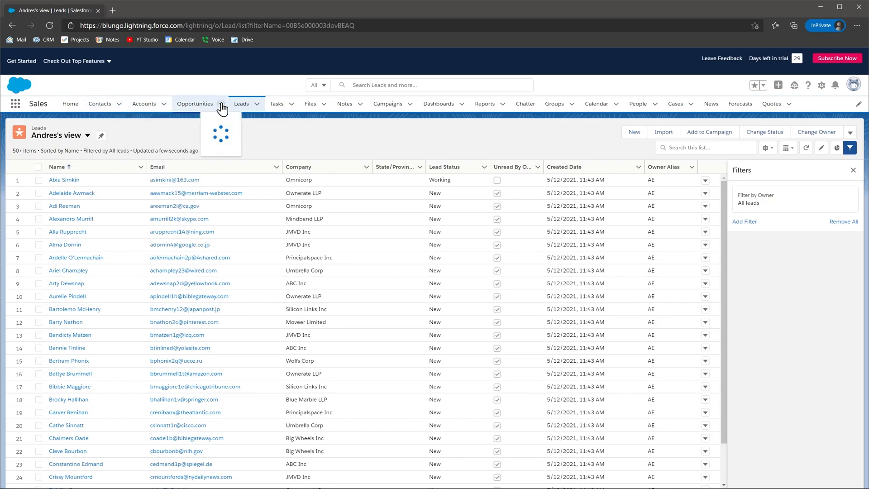
left_click(220, 103)
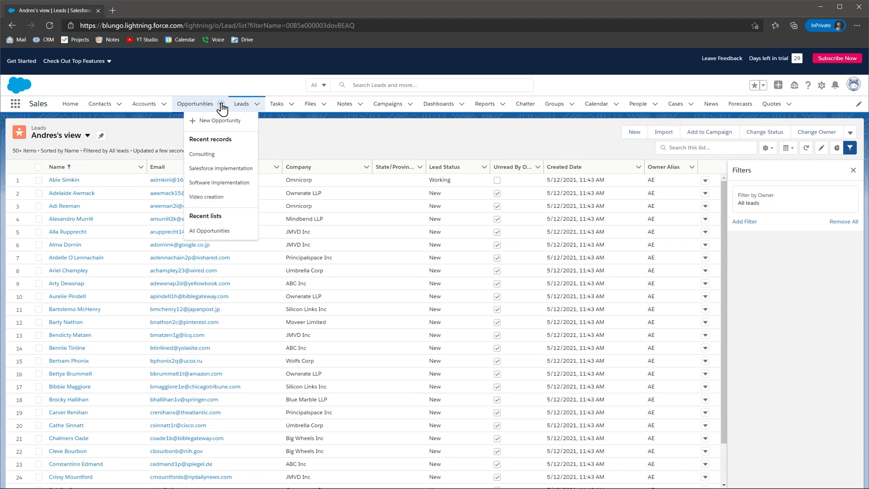
left_click(439, 103)
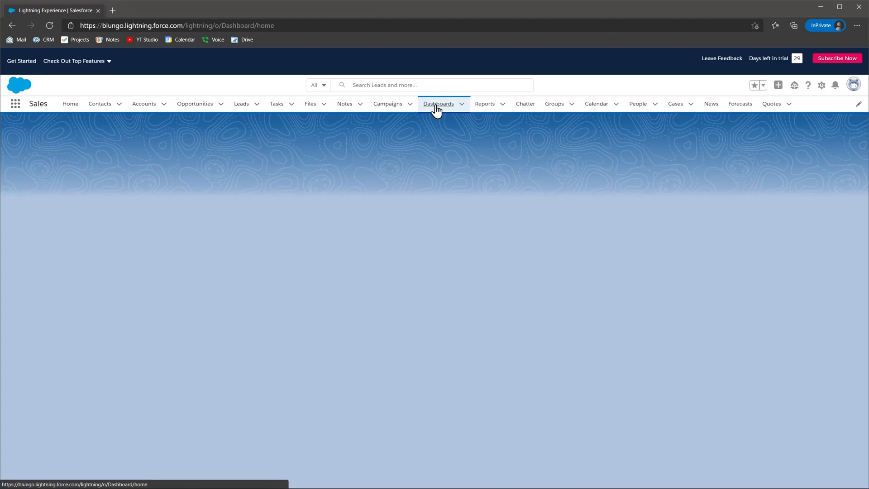
left_click(437, 104)
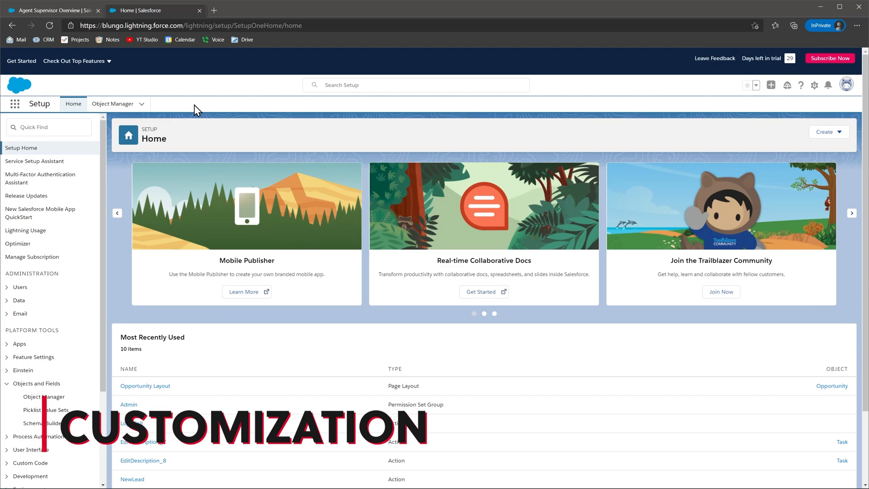
left_click(112, 104)
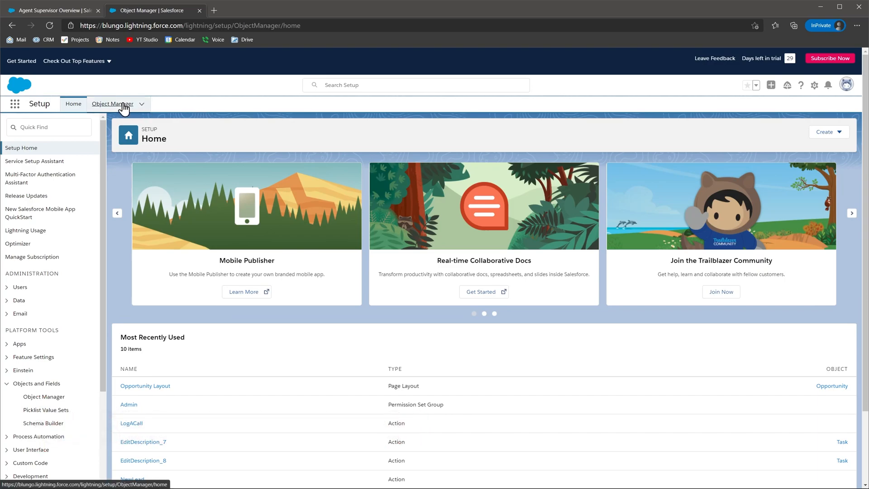
left_click(112, 104)
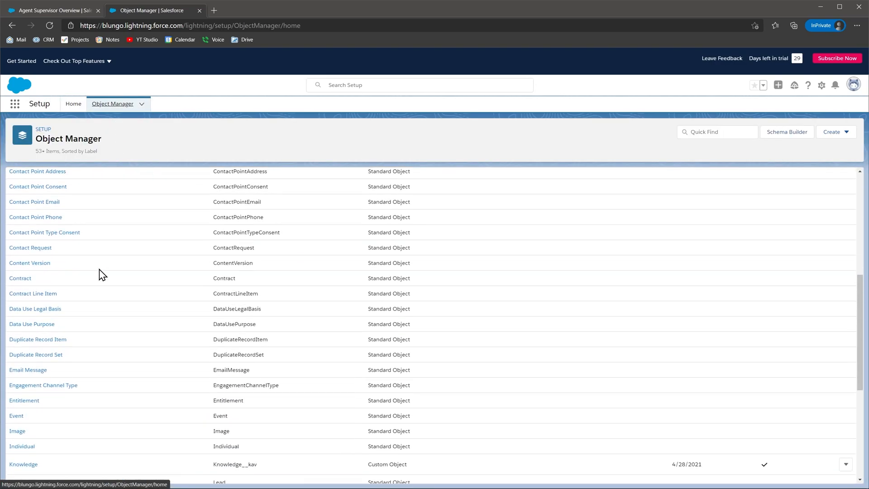
scroll("down", 3)
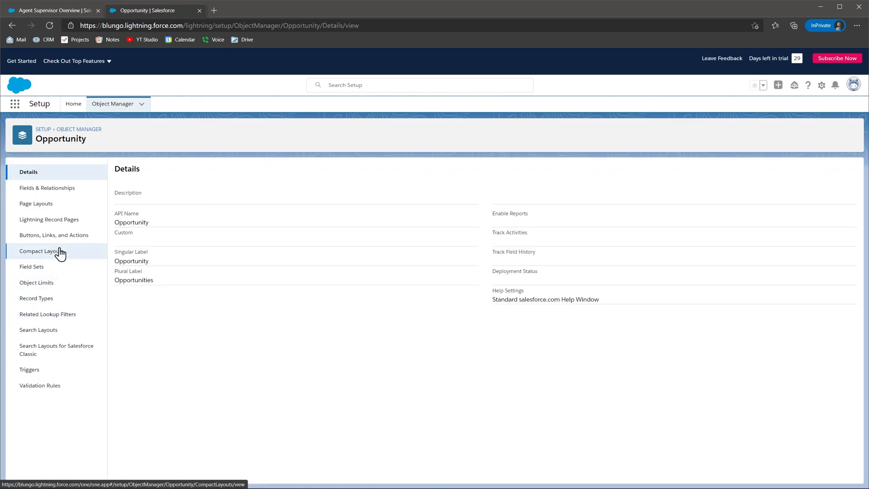
left_click(47, 188)
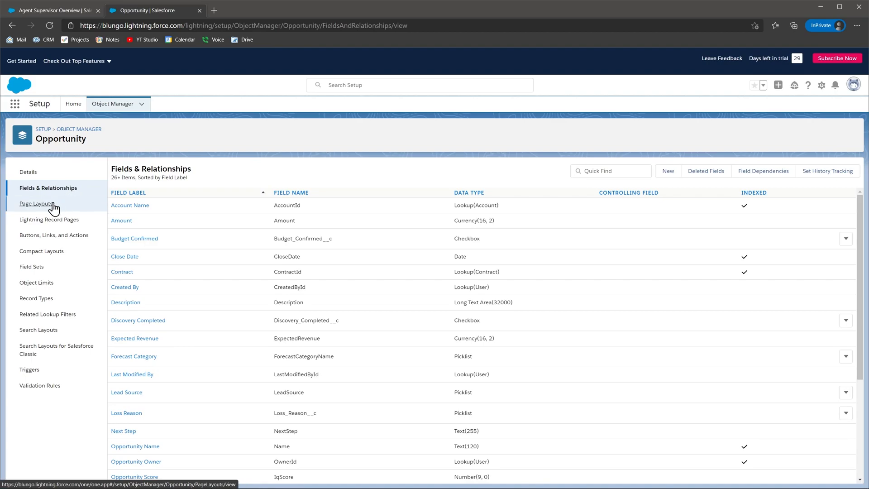
left_click(36, 203)
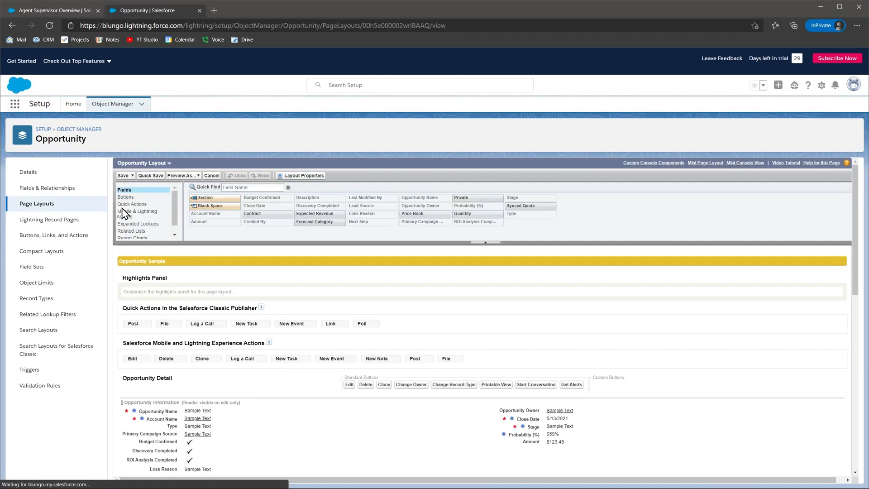
scroll("down", 3)
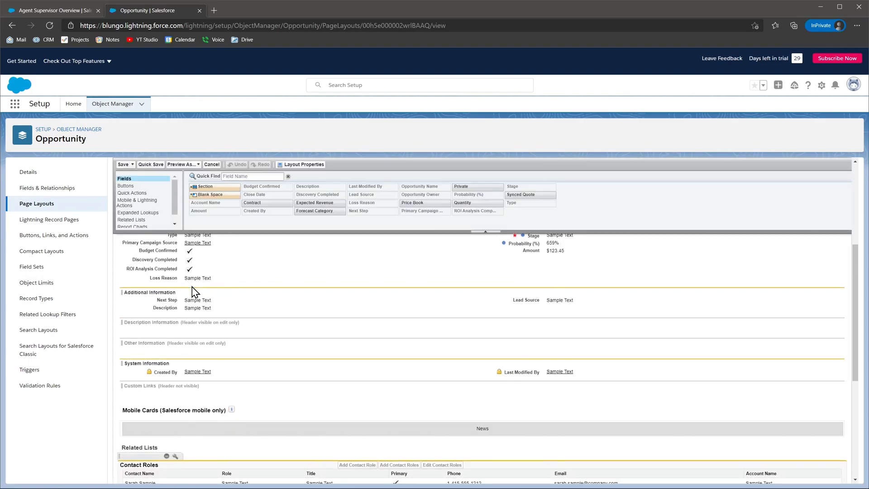
scroll("down", 3)
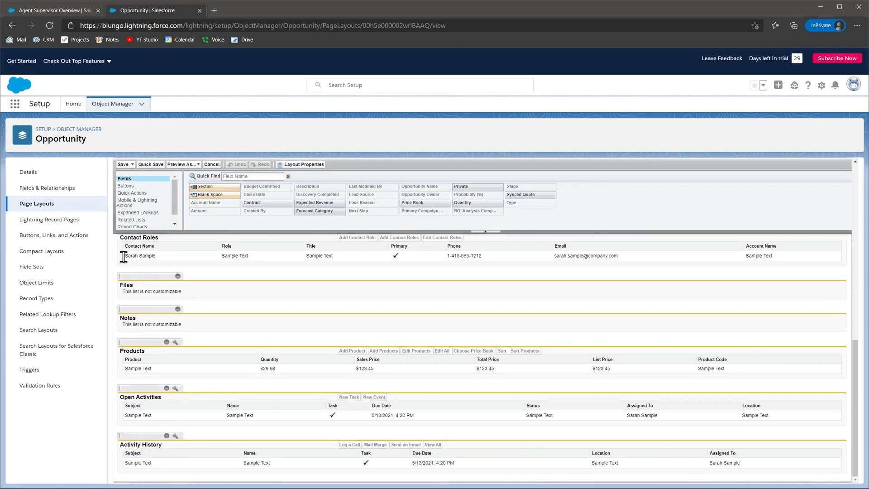
left_click(55, 235)
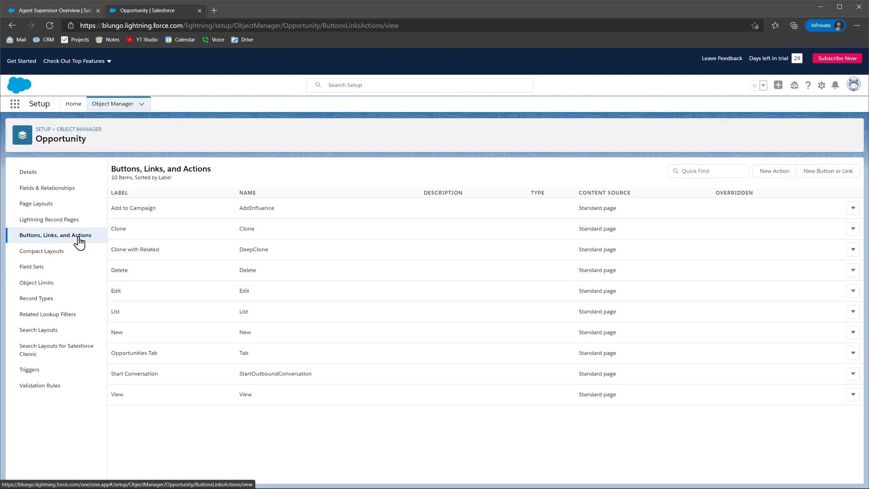
left_click(42, 252)
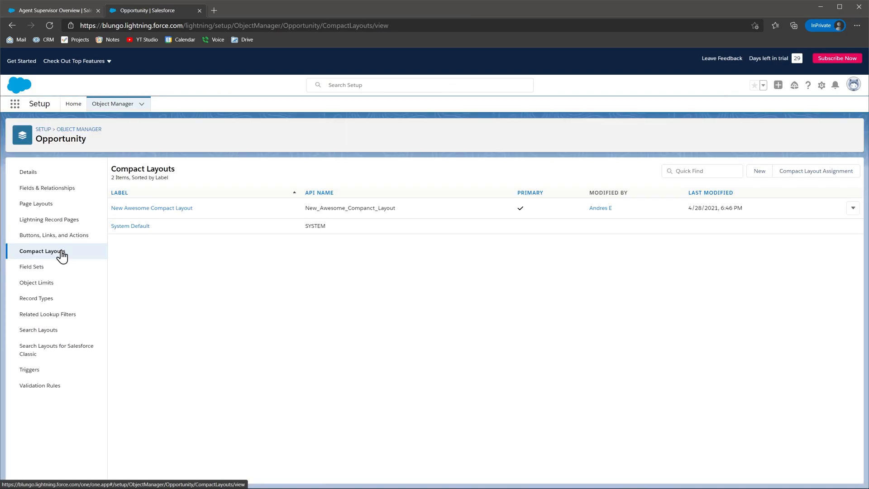
left_click(73, 104)
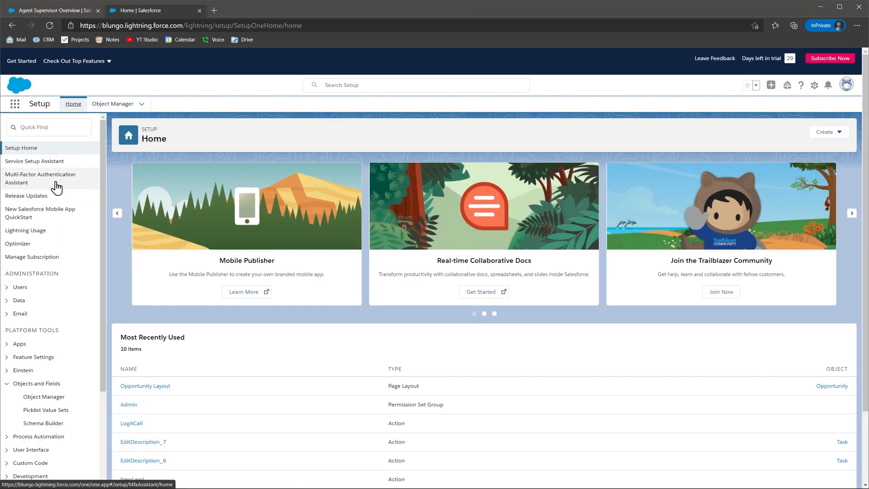
Step: View Schema Builder and the App Menu settings in Setup
left_click(43, 423)
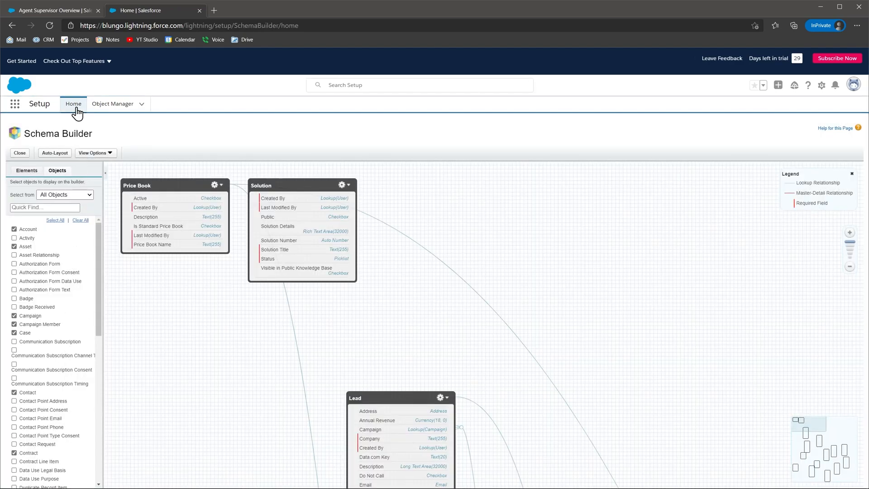
left_click(73, 104)
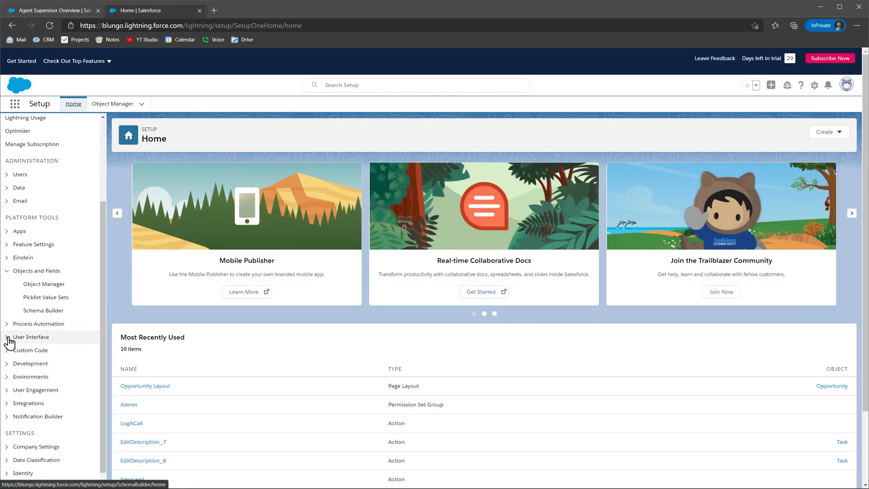
left_click(36, 377)
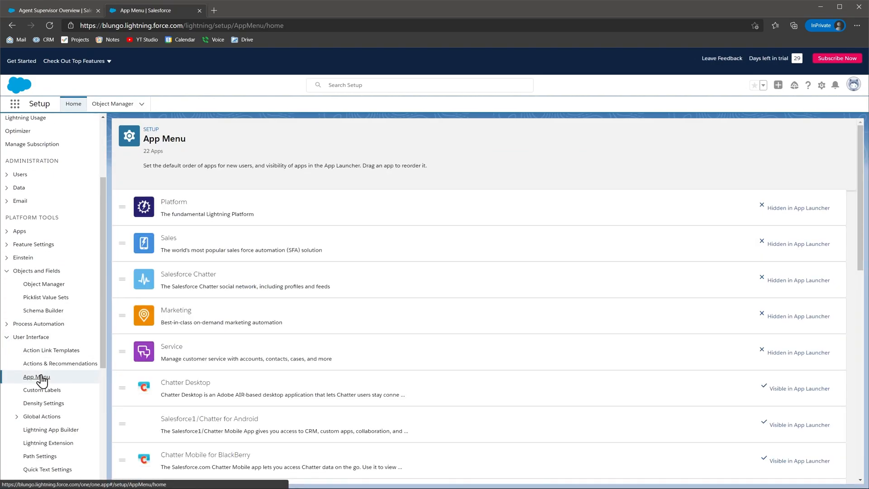
left_click(42, 389)
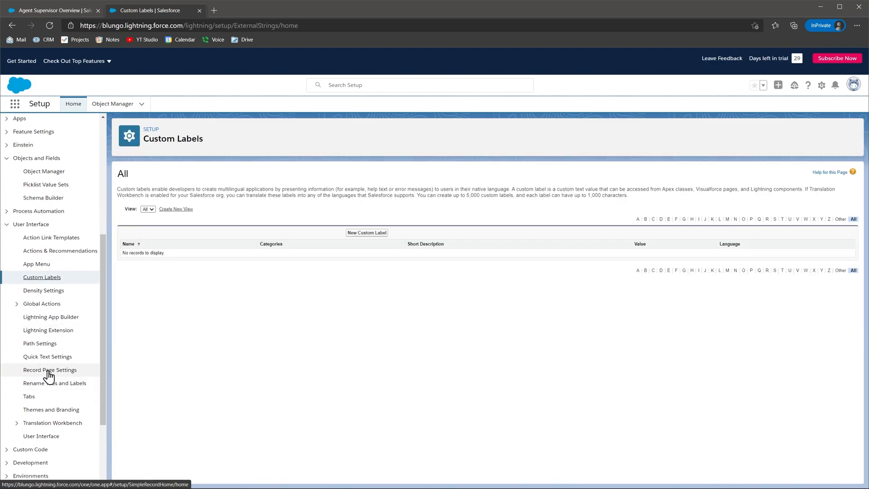
Step: Open Record Page Settings showing the Full and Grouped default view options
left_click(49, 369)
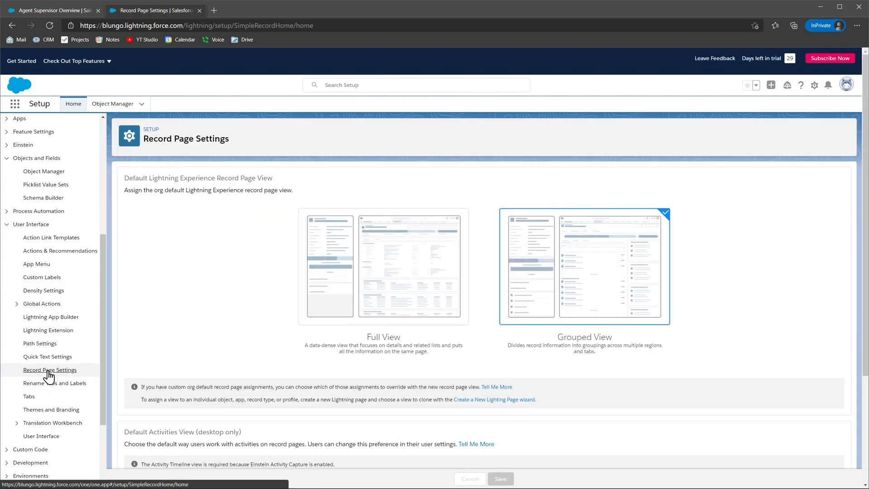
scroll("down", 3)
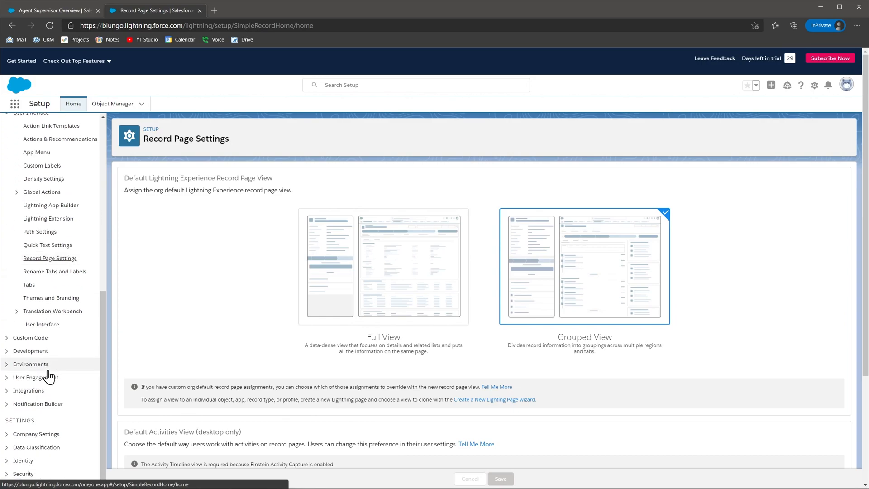
left_click(36, 434)
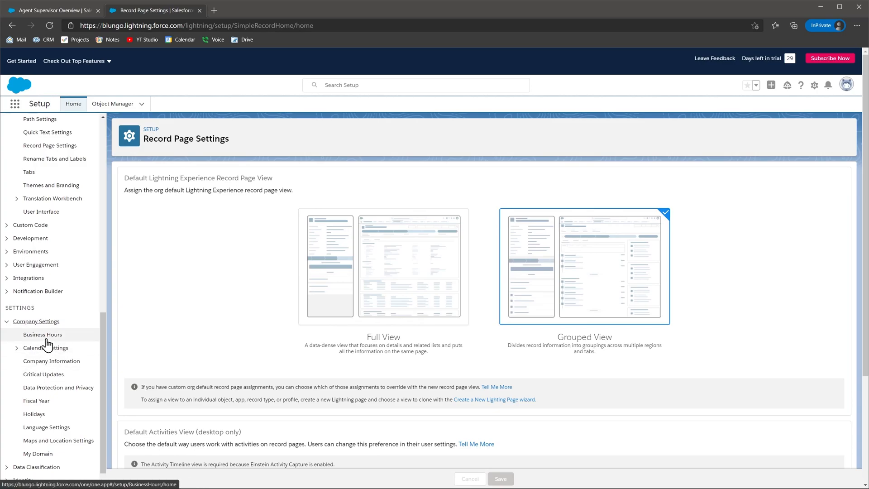
Step: View Business Hours, Holidays, Language Settings, and Maps and Location Settings
left_click(42, 334)
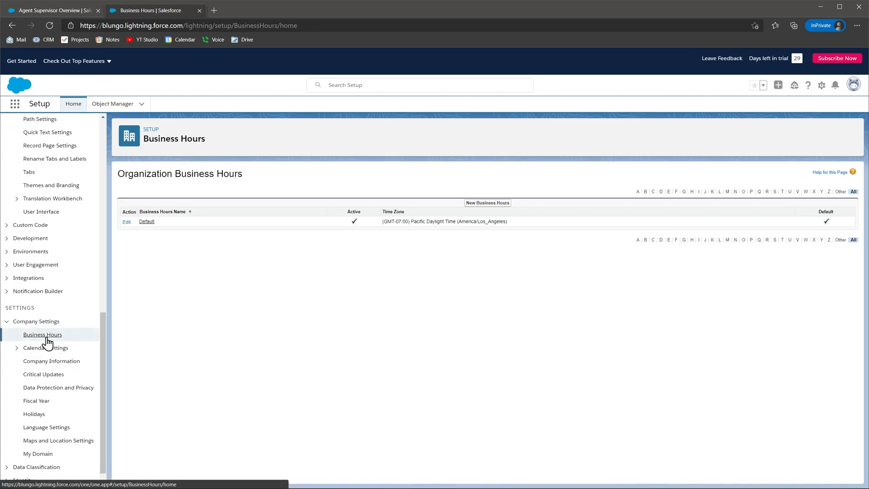
left_click(33, 413)
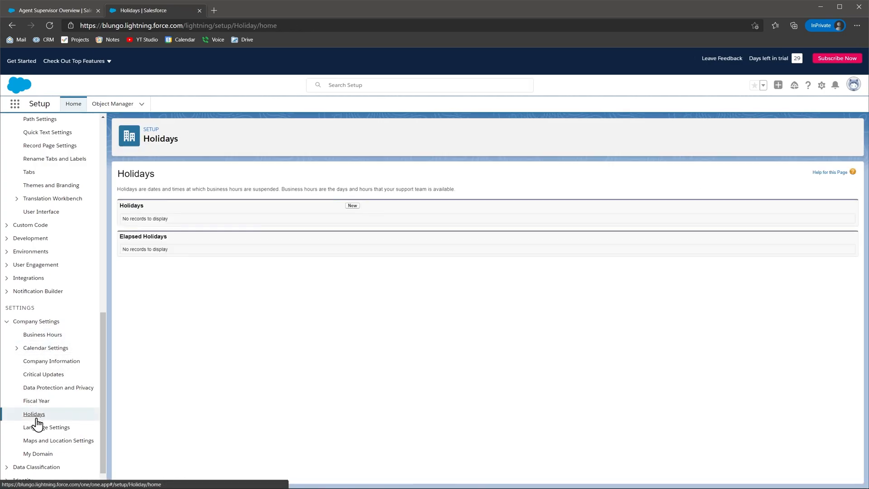
left_click(46, 426)
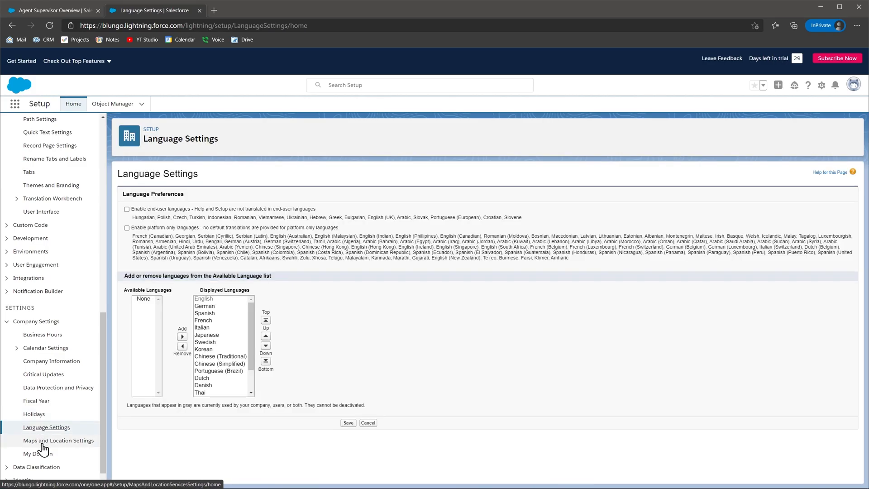
left_click(38, 453)
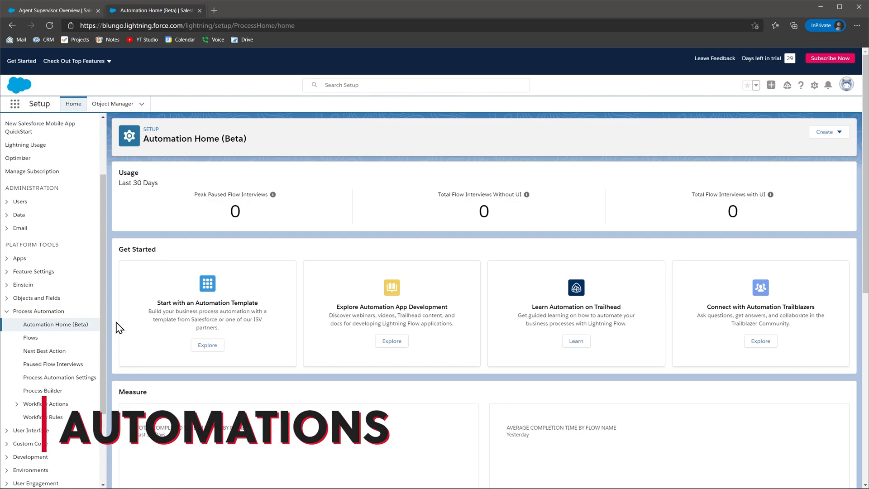
Step: Open All Flows, then Process Builder listing the inactive 'Leads process 2'
left_click(30, 337)
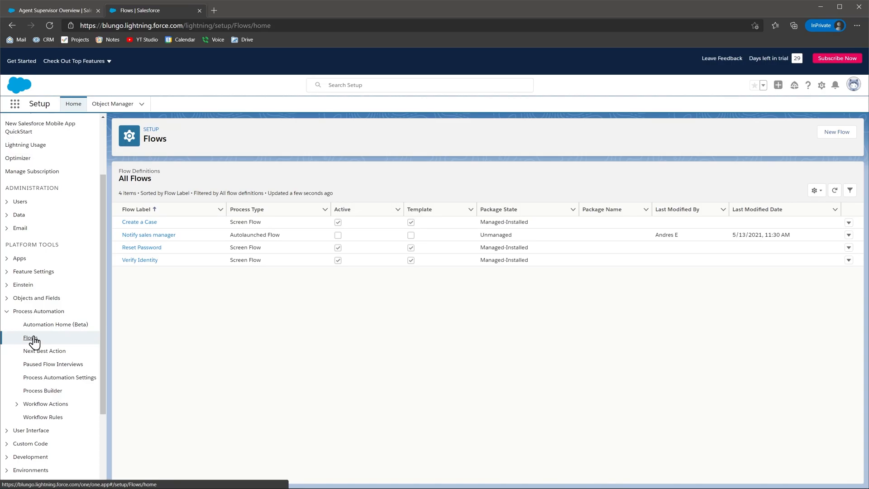
left_click(139, 221)
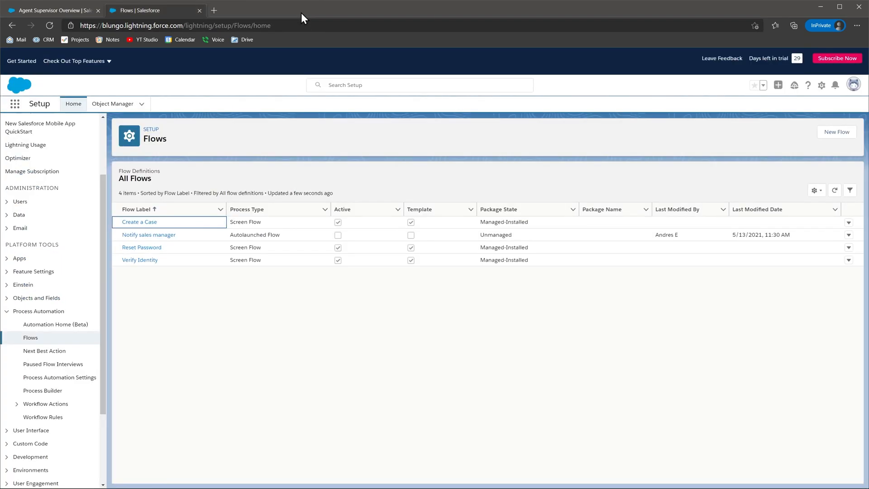
left_click(42, 390)
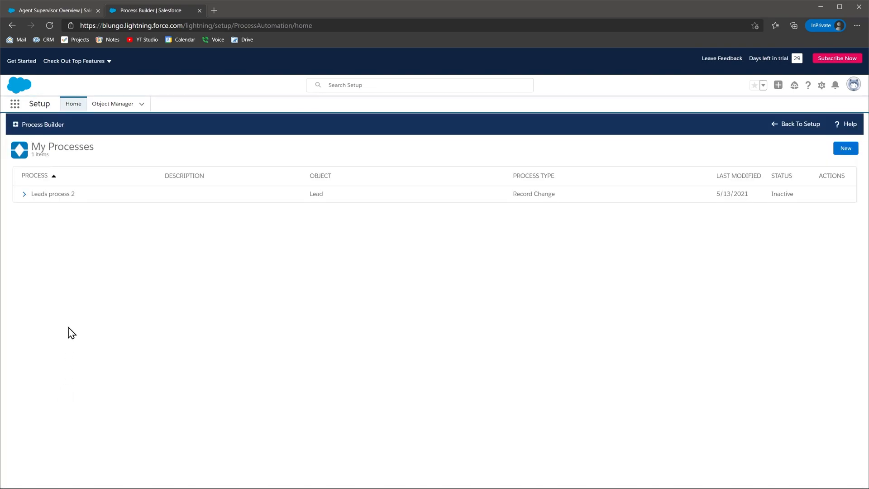
Step: Open Leads process 2 and start an immediate action for its Source criteria
left_click(52, 193)
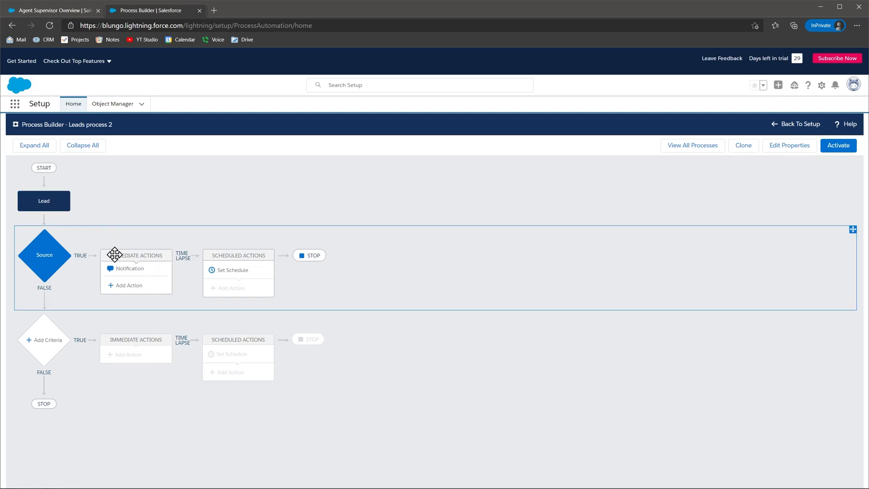
left_click(128, 284)
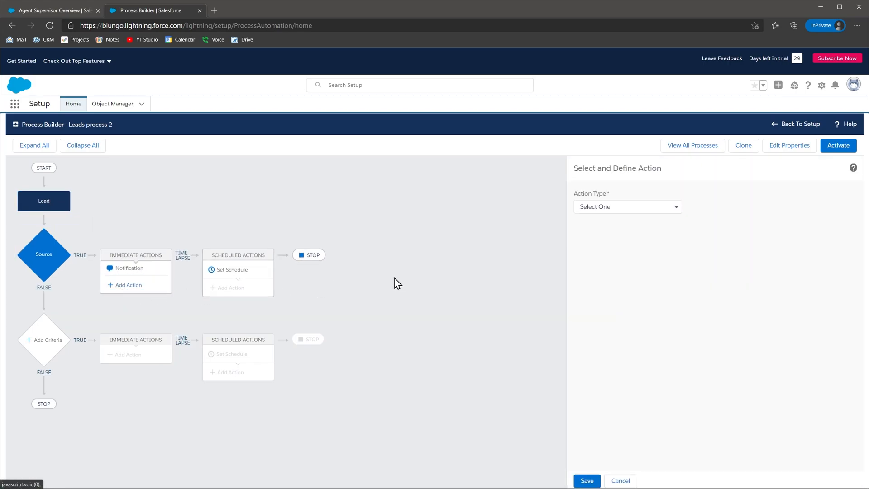
left_click(626, 206)
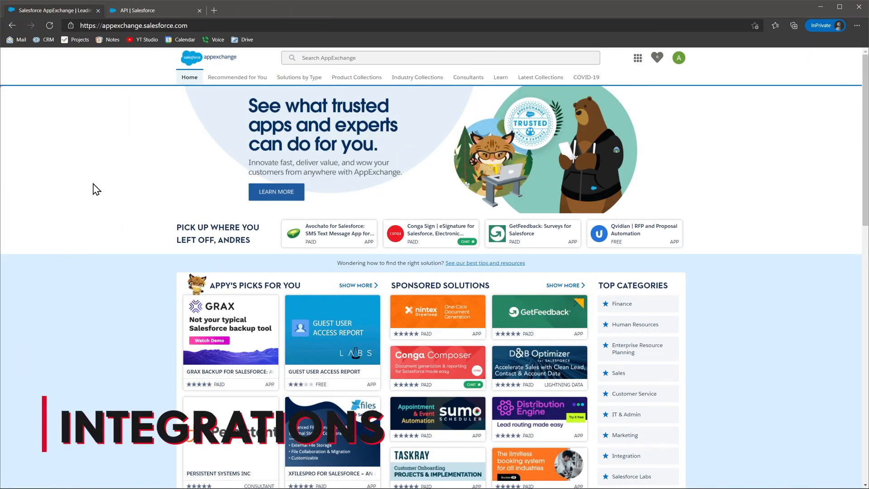
Step: Scroll the AppExchange home page to Trending Now and open the Sage People listing
scroll("down", 3)
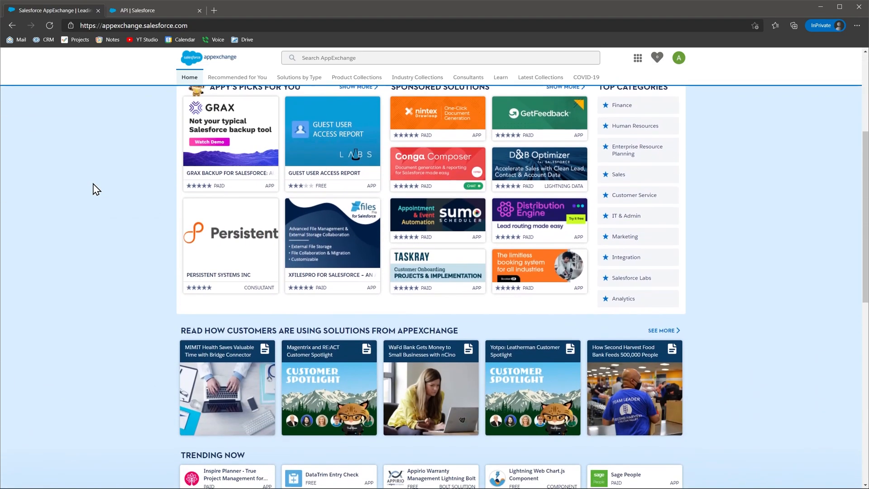
scroll("down", 3)
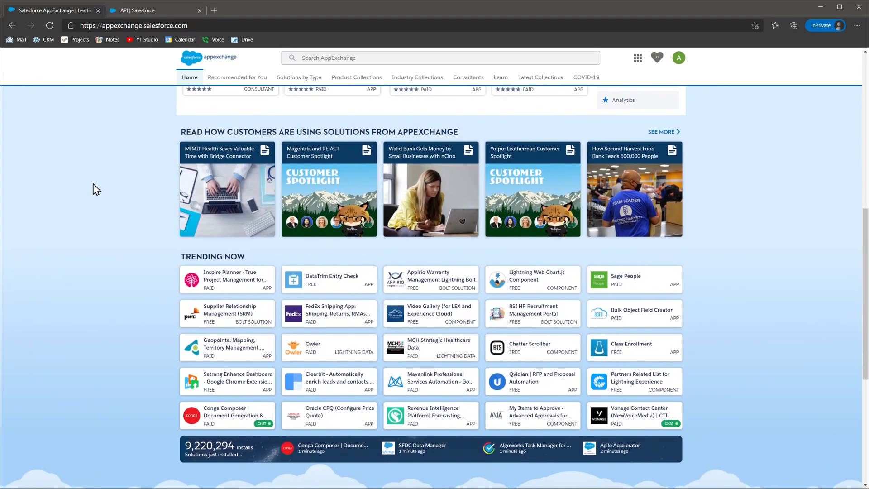
scroll("down", 3)
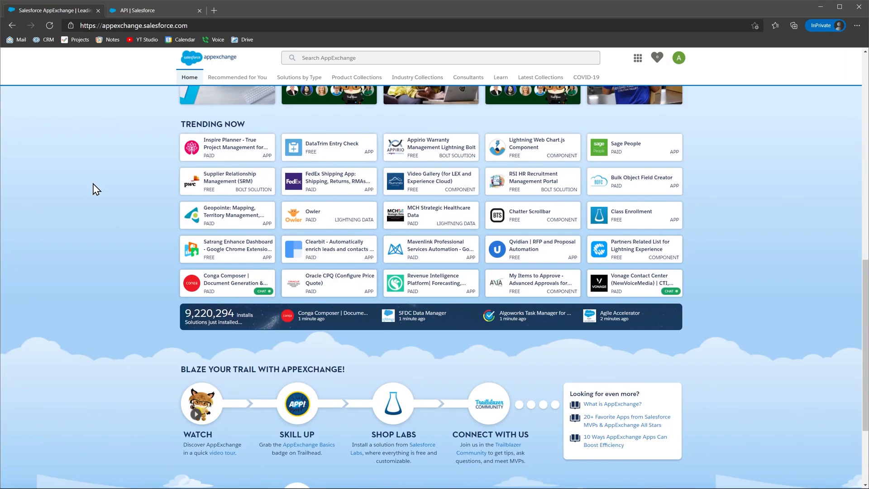
mouse_move(587, 157)
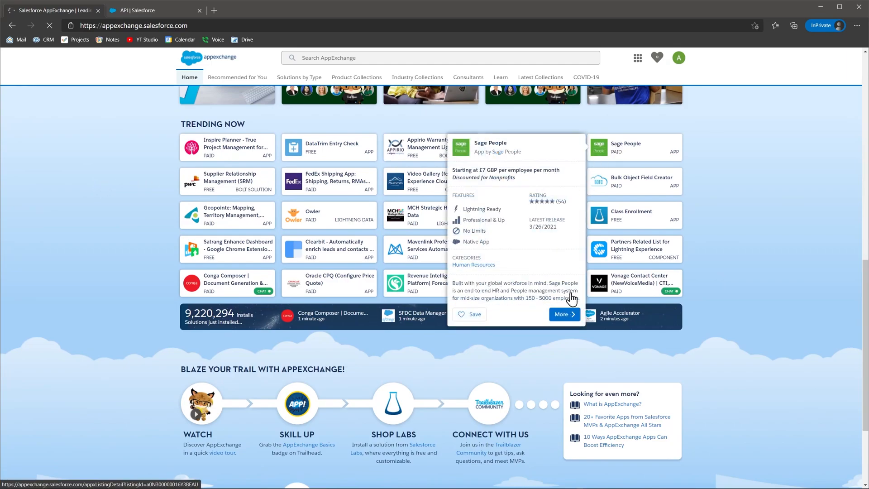
left_click(563, 314)
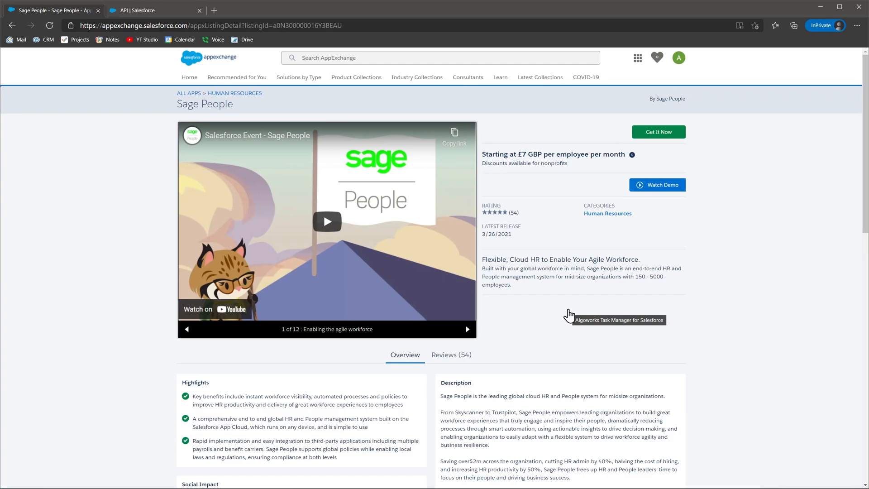
Step: View the API page, then External Data Sources and External Objects under Integrations
left_click(155, 10)
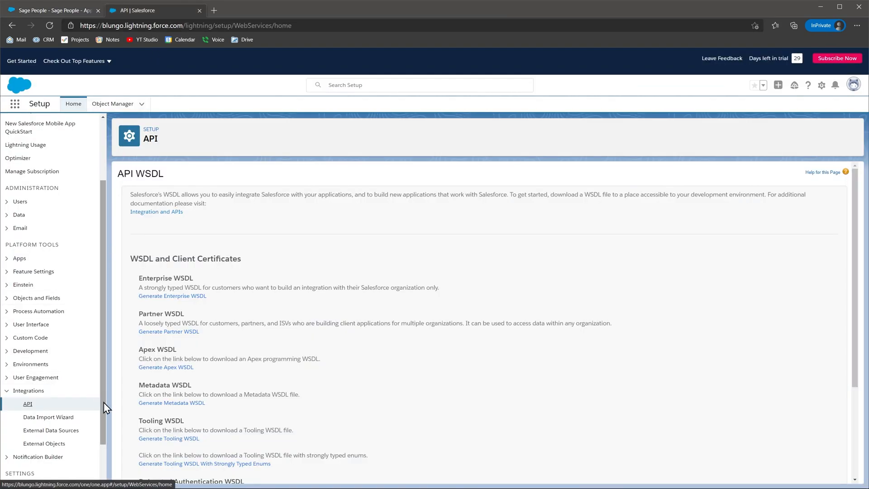
left_click(50, 430)
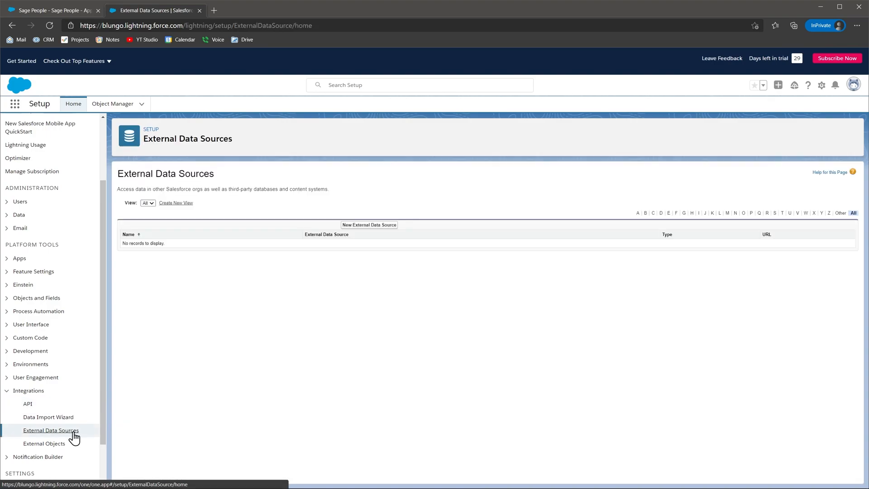
left_click(44, 443)
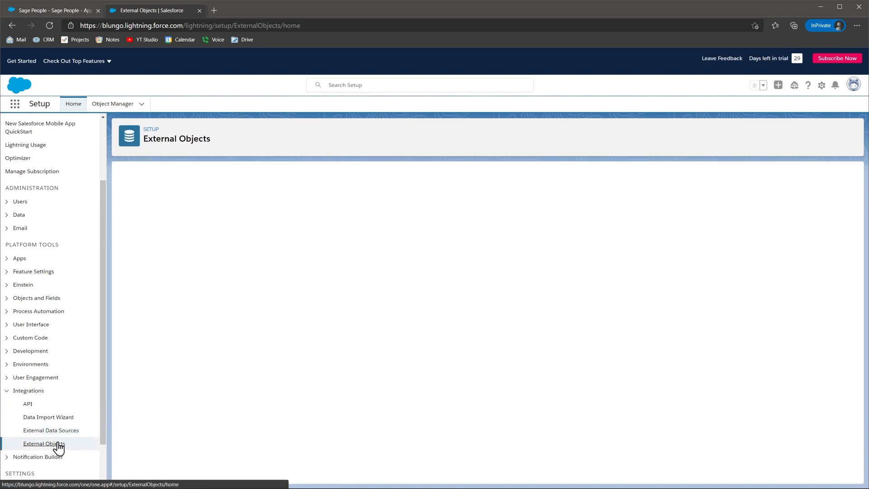
left_click(44, 443)
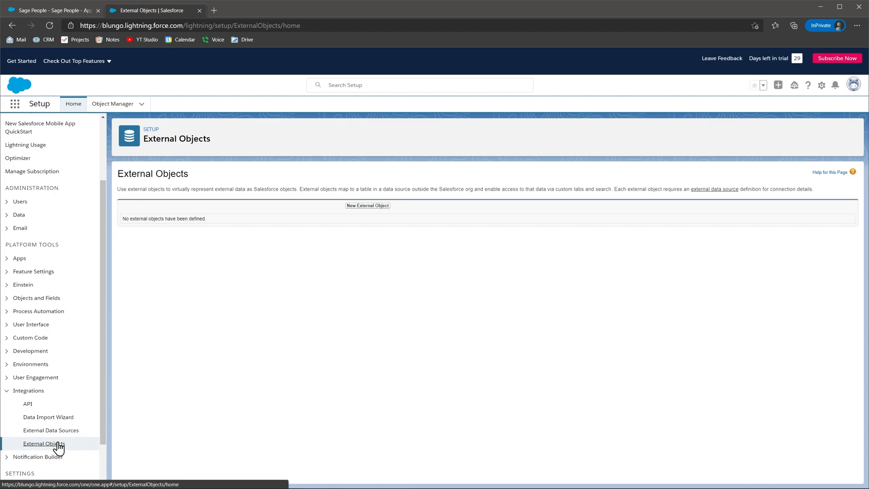
left_click(72, 104)
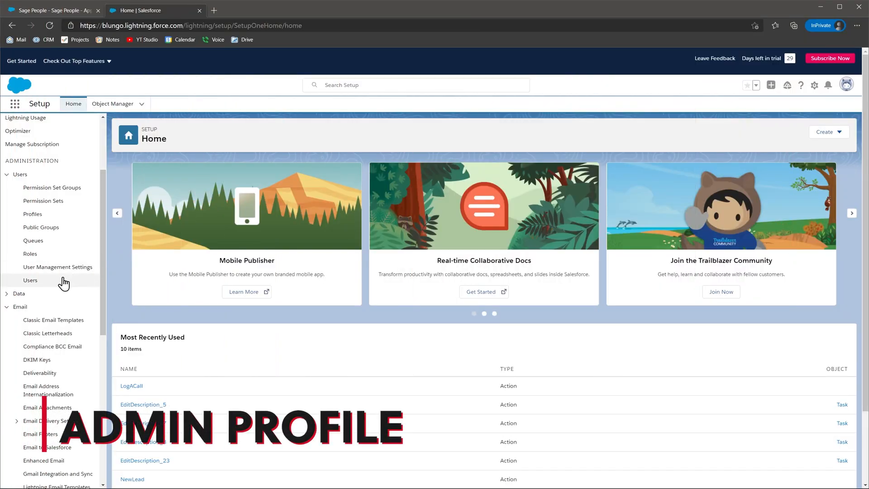
Step: Browse the Users, User Management Settings, Roles and Permission Sets pages in Setup
left_click(30, 280)
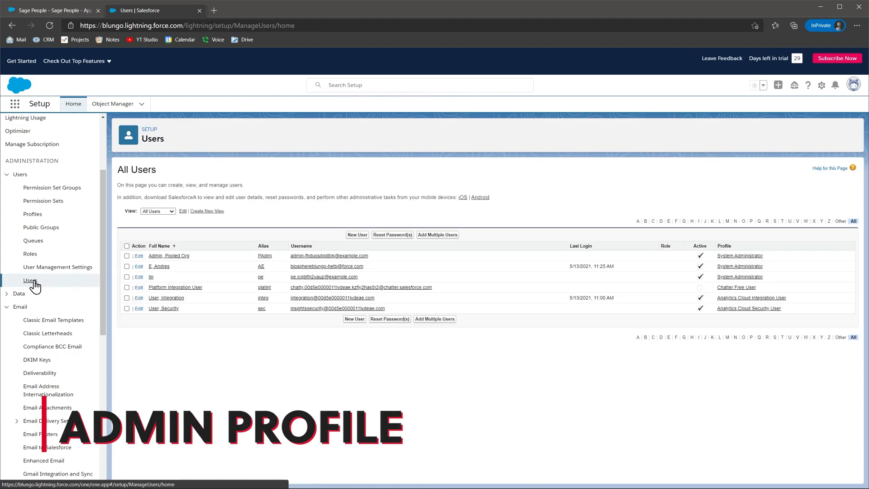
left_click(57, 267)
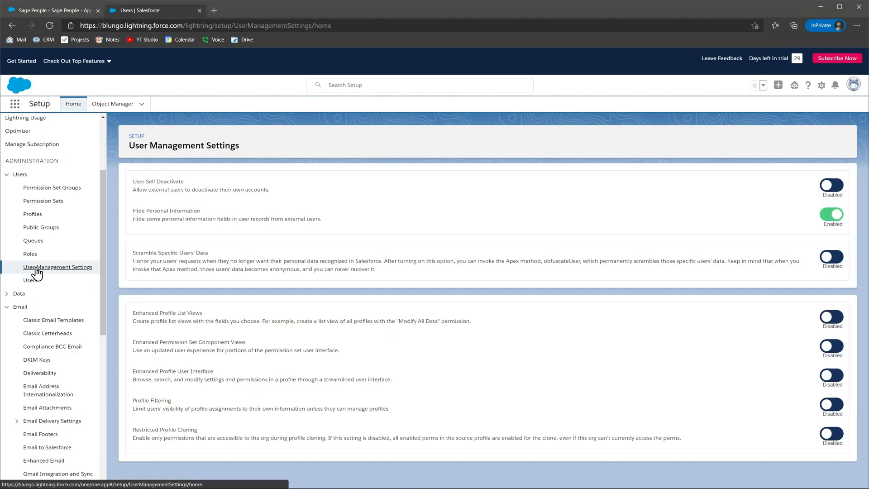
left_click(29, 253)
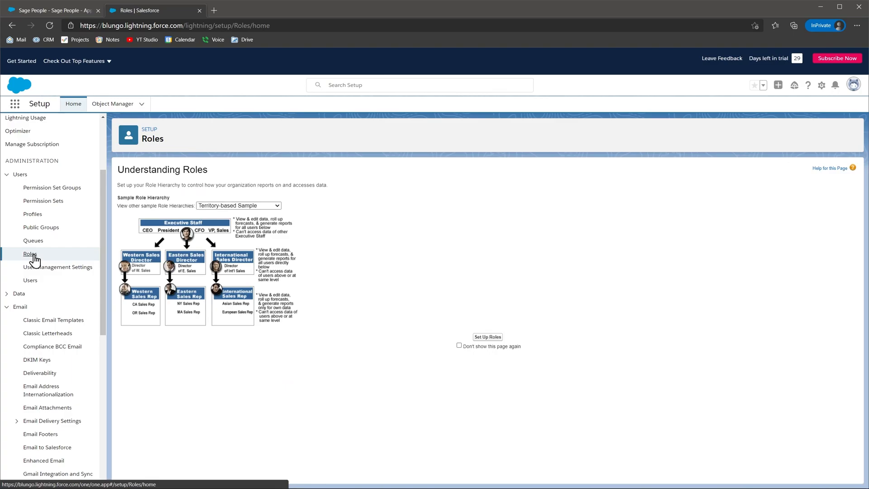
left_click(42, 200)
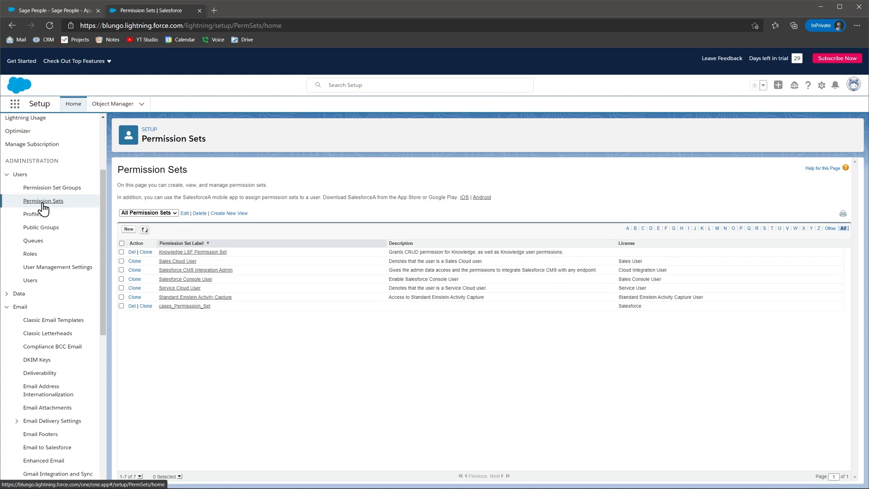
Step: View the Classic Email Templates, DKIM Keys and Deliverability email settings
left_click(54, 319)
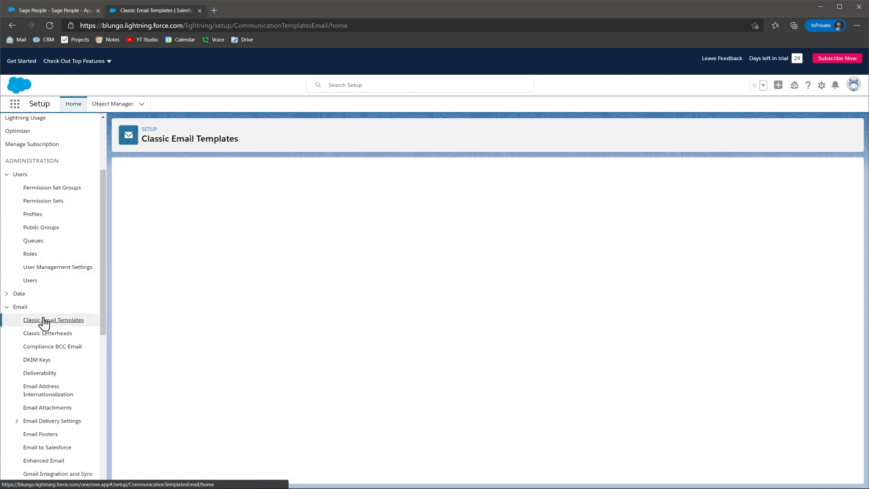
left_click(37, 359)
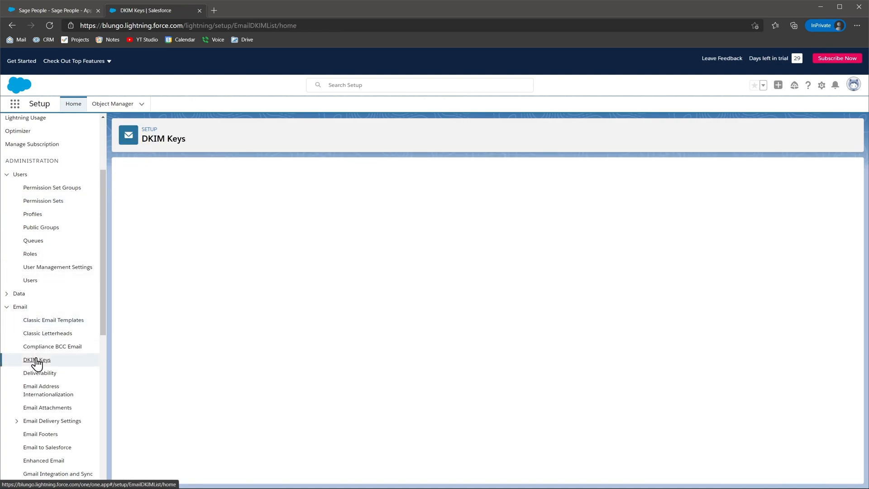
left_click(36, 360)
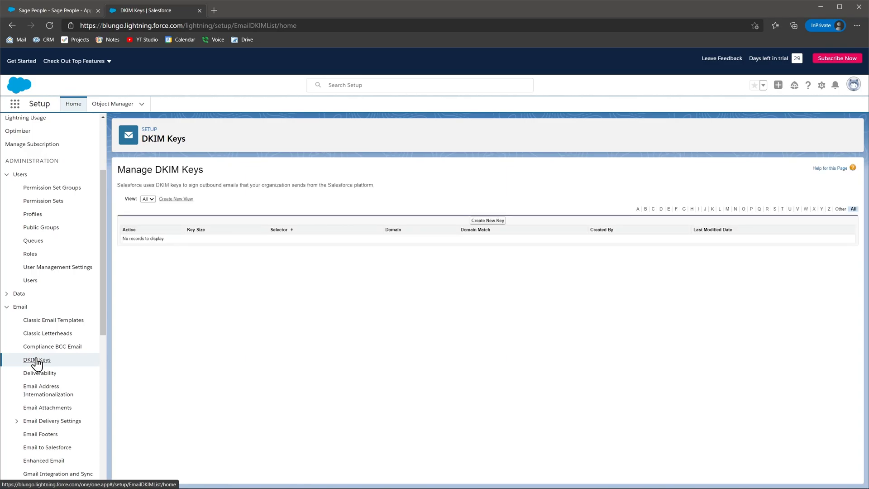
left_click(40, 373)
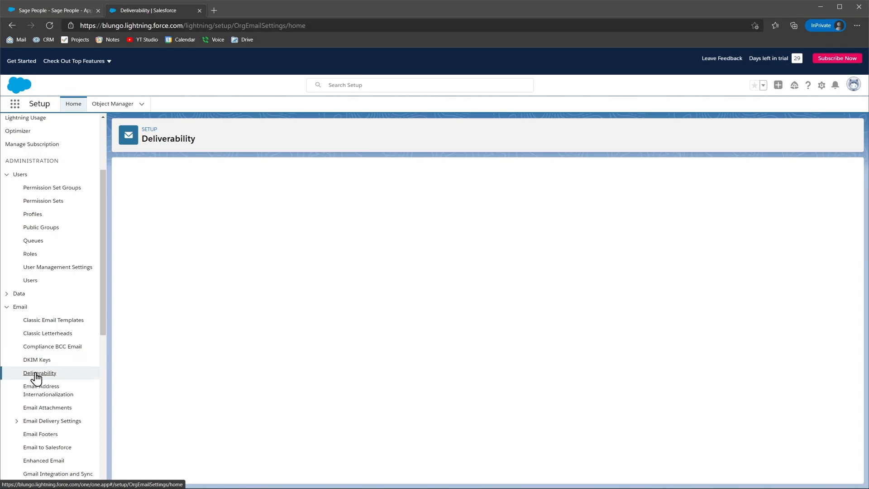
left_click(39, 372)
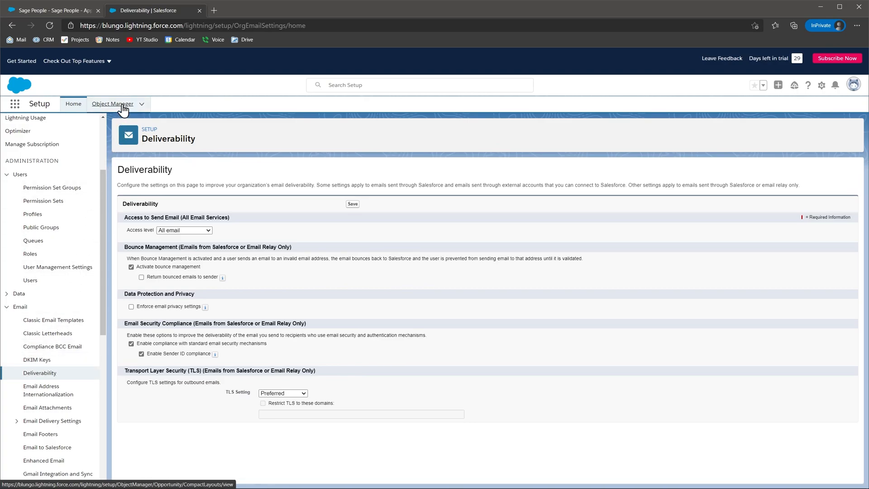
Step: Open the Account object in Object Manager and view its Fields & Relationships and Page Layouts
left_click(112, 104)
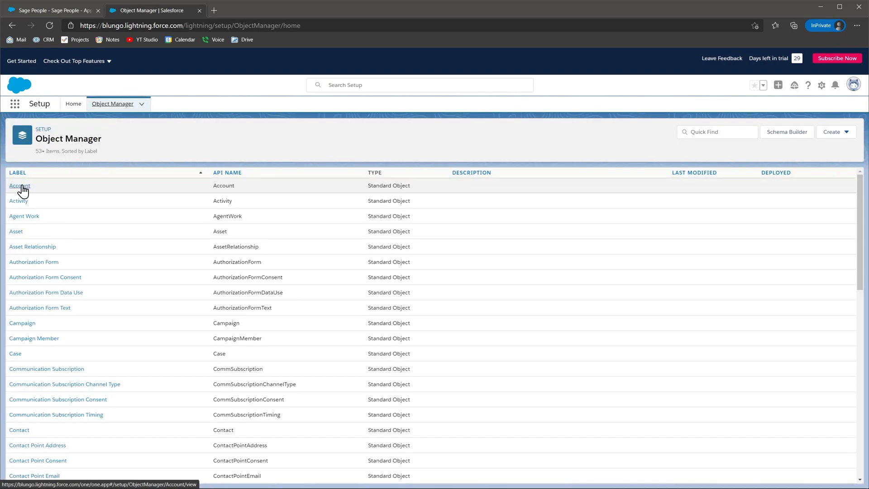
left_click(19, 185)
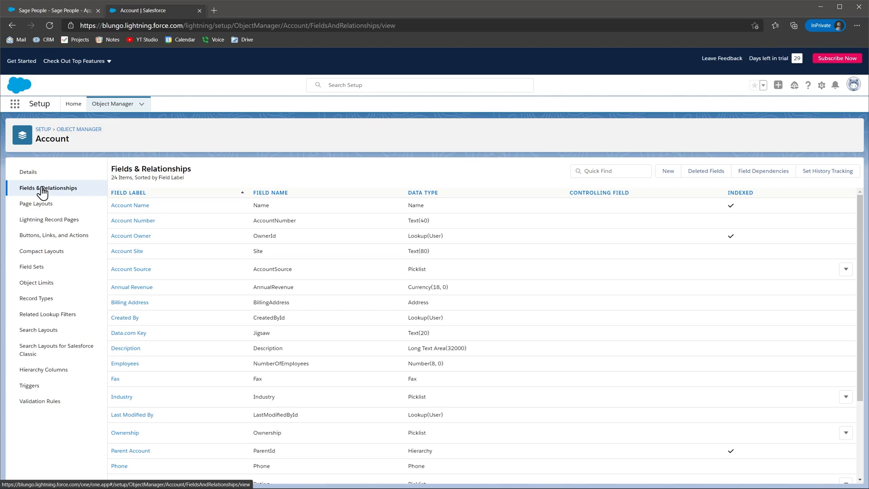
left_click(37, 203)
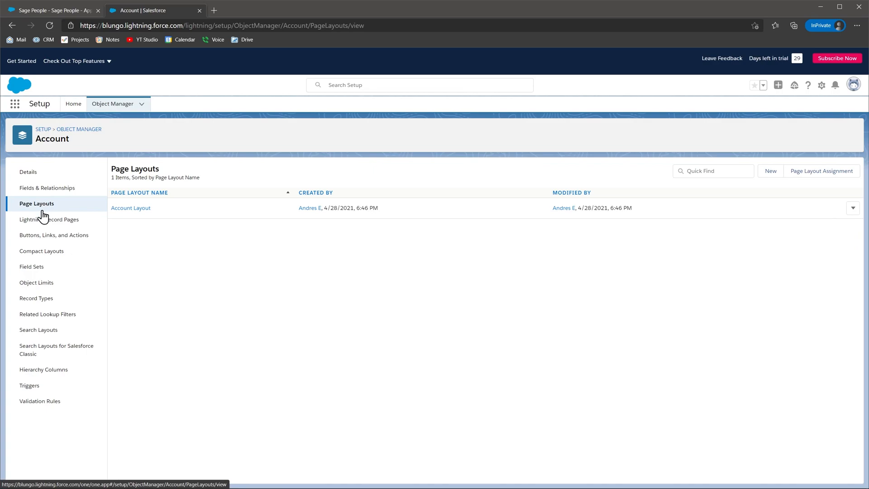
left_click(49, 219)
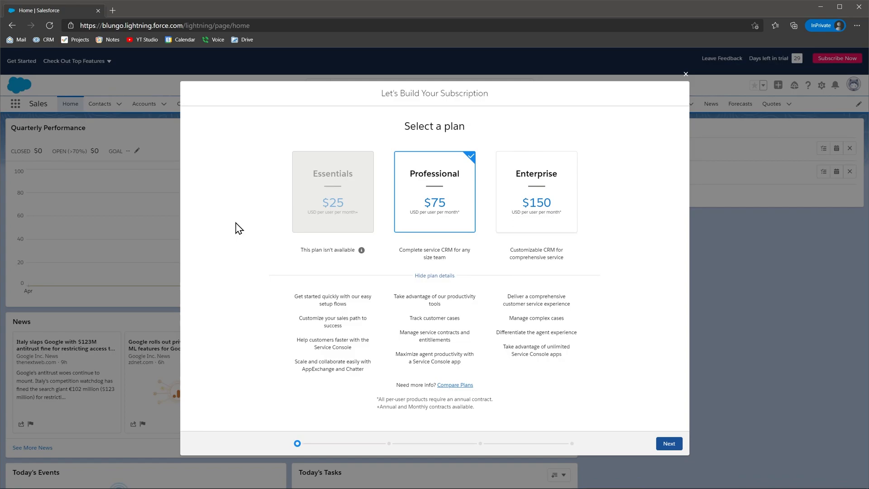
mouse_move(439, 387)
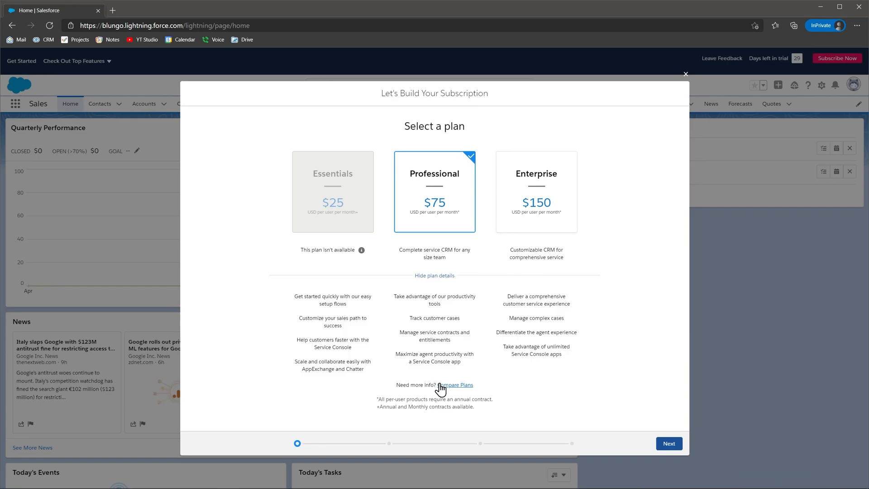
Step: Open the Service Cloud Pricing comparison of Essentials through Unlimited editions via Compare Plans
left_click(456, 385)
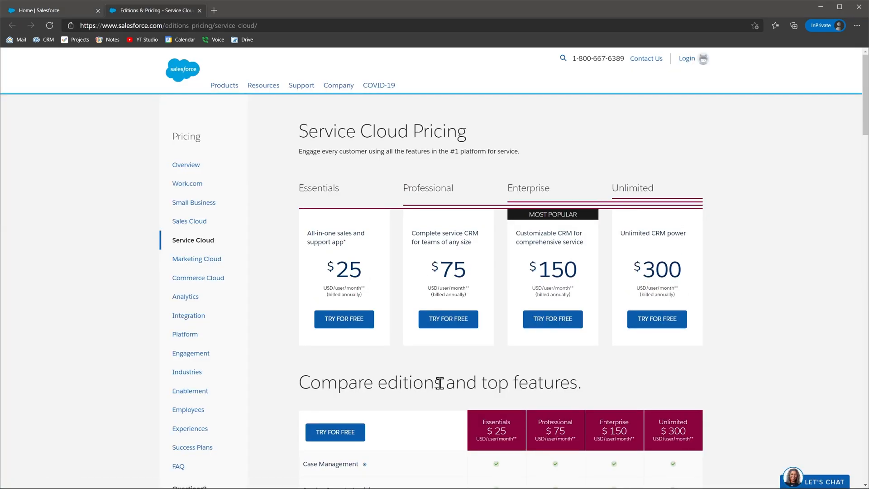
Step: Scroll through the Service Cloud edition prices, feature comparison and add-on pricing
scroll("down", 3)
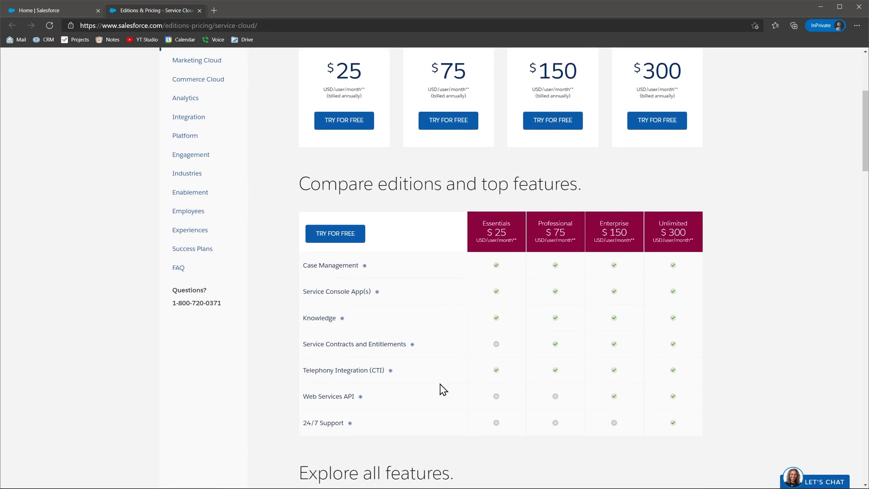
scroll("down", 3)
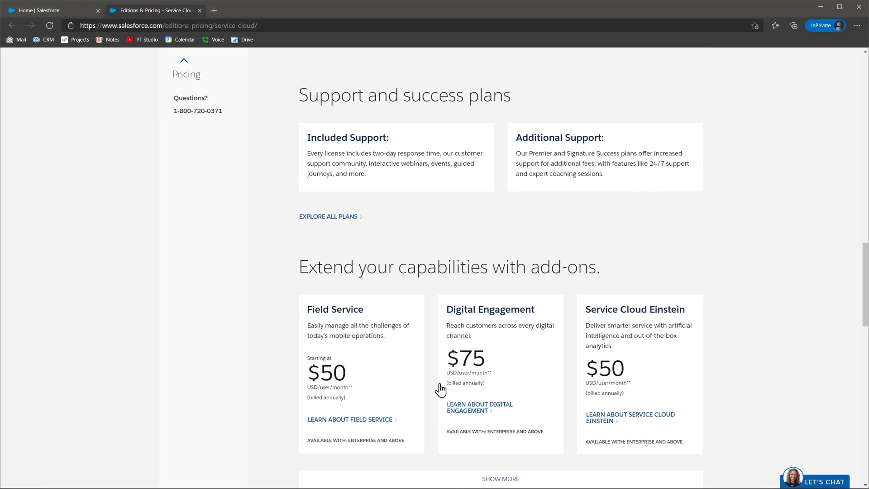
scroll("down", 3)
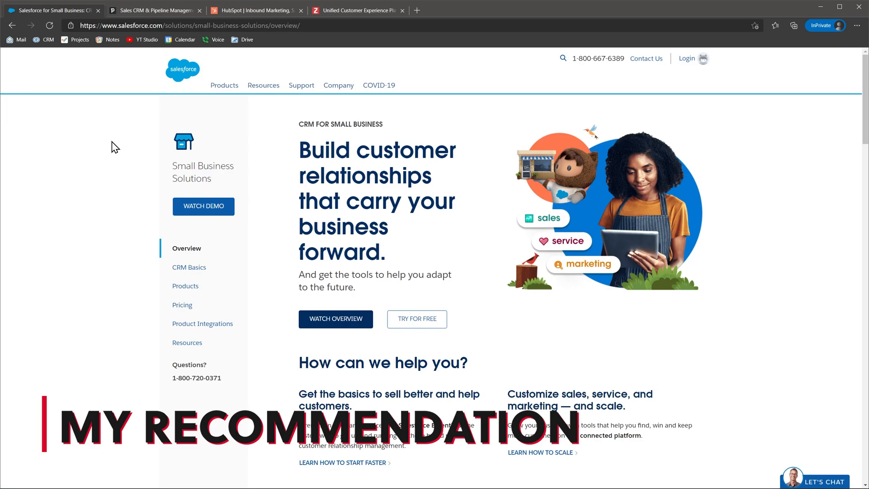
Step: Scroll the Small Business Solutions overview and pricing, then open the Products page
scroll("down", 3)
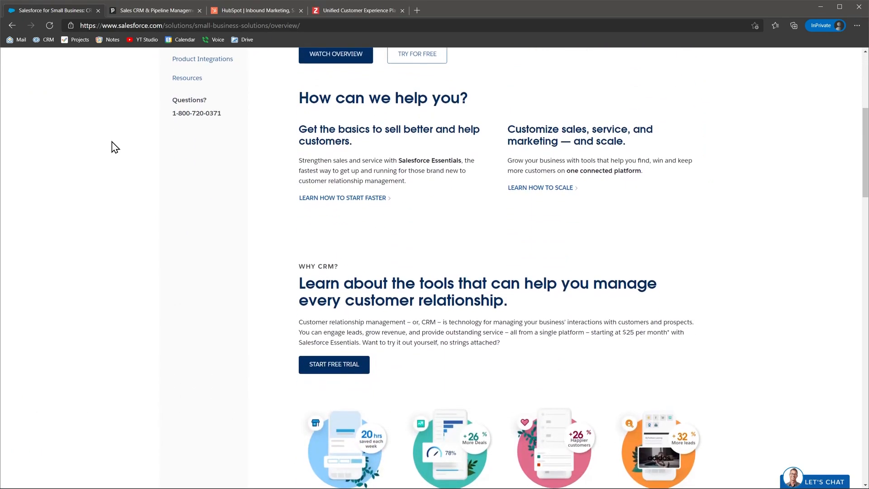
scroll("down", 3)
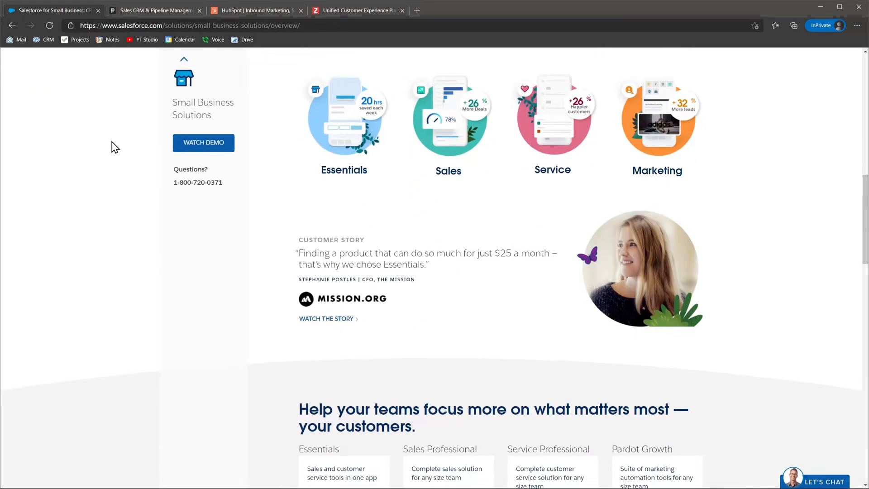
scroll("down", 3)
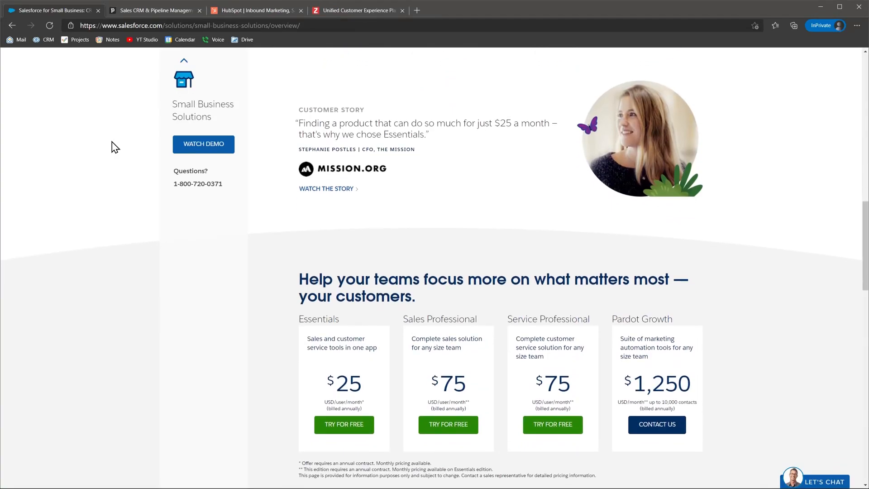
scroll("down", 3)
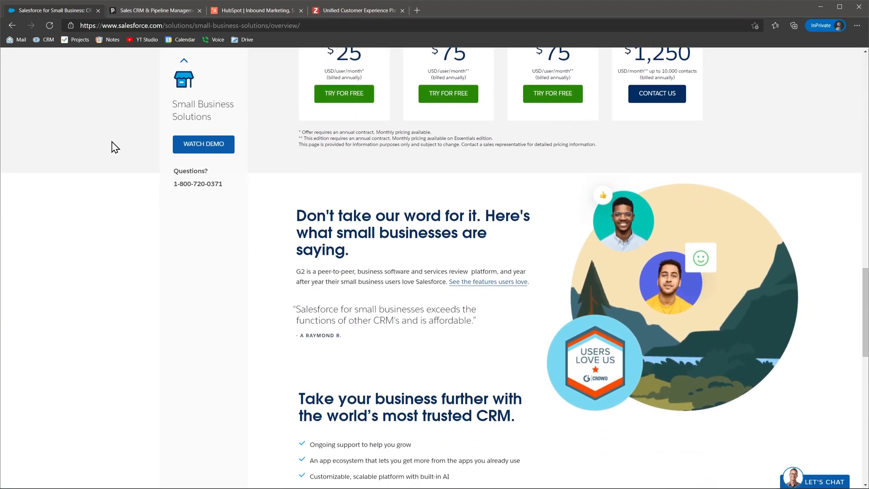
scroll("down", 3)
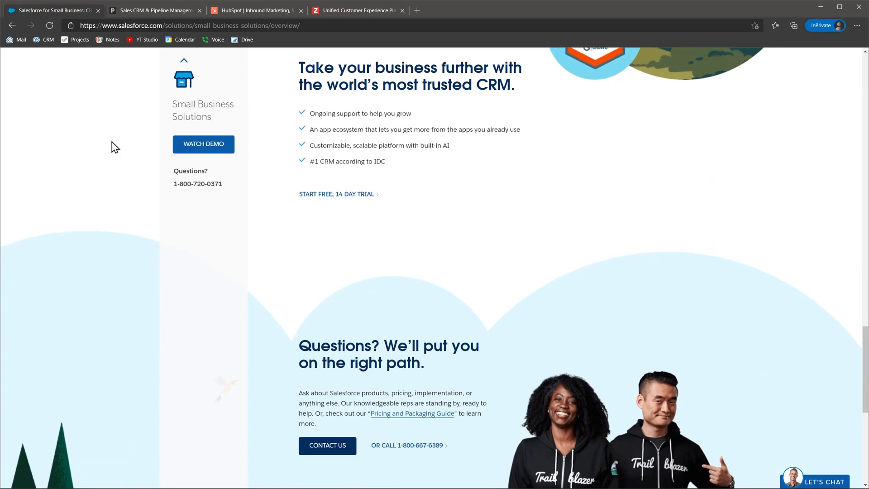
scroll("down", 3)
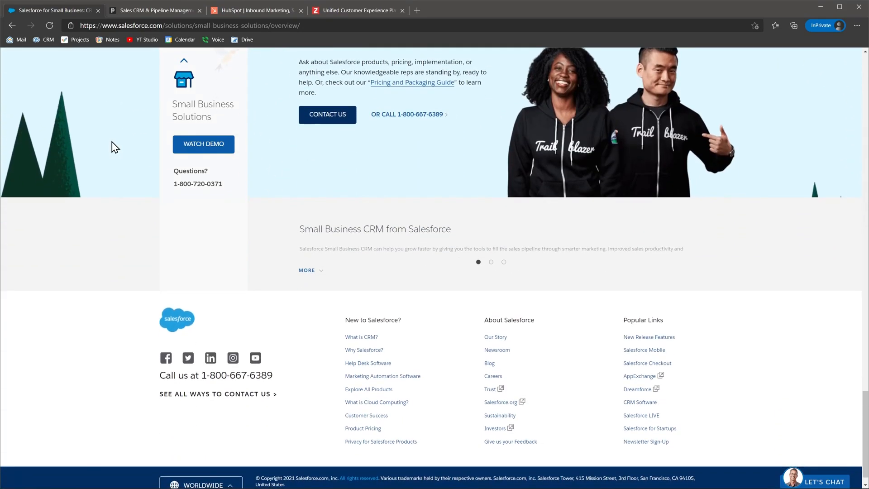
scroll("down", 3)
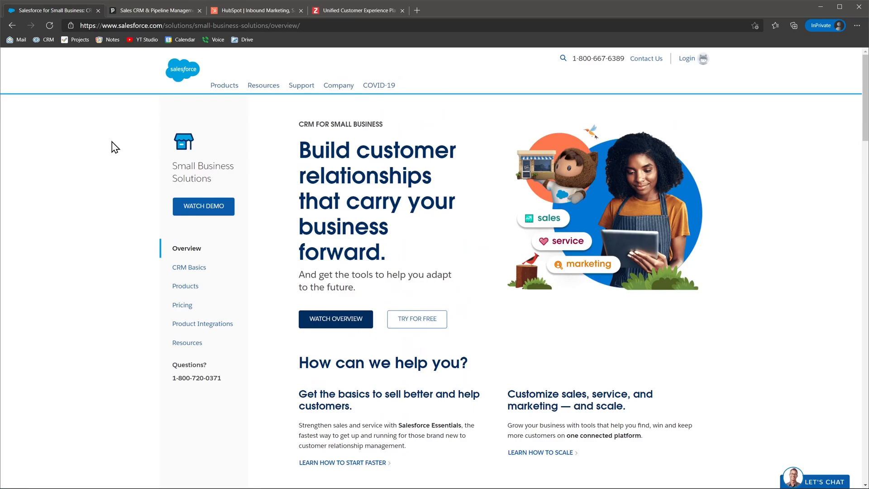
mouse_move(178, 280)
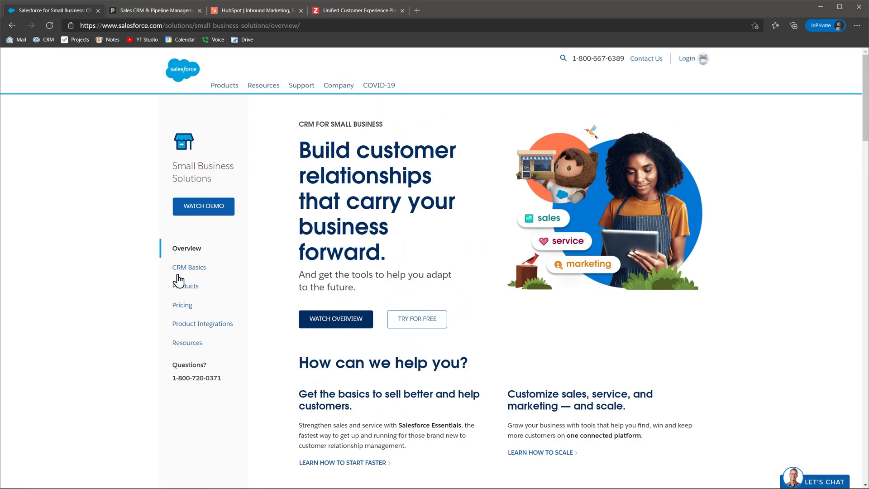
left_click(185, 285)
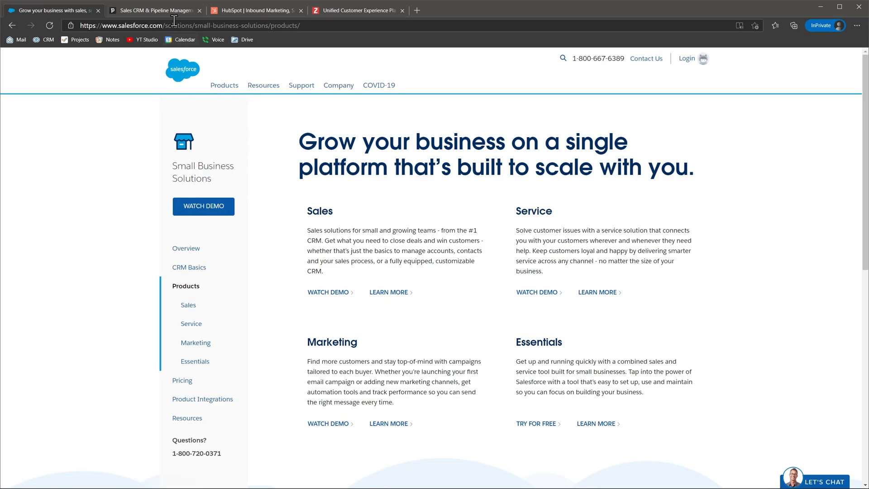
Step: Glance at the Pipedrive and HubSpot tabs, then scroll Zoho CRM Plus to its multichannel section
left_click(154, 10)
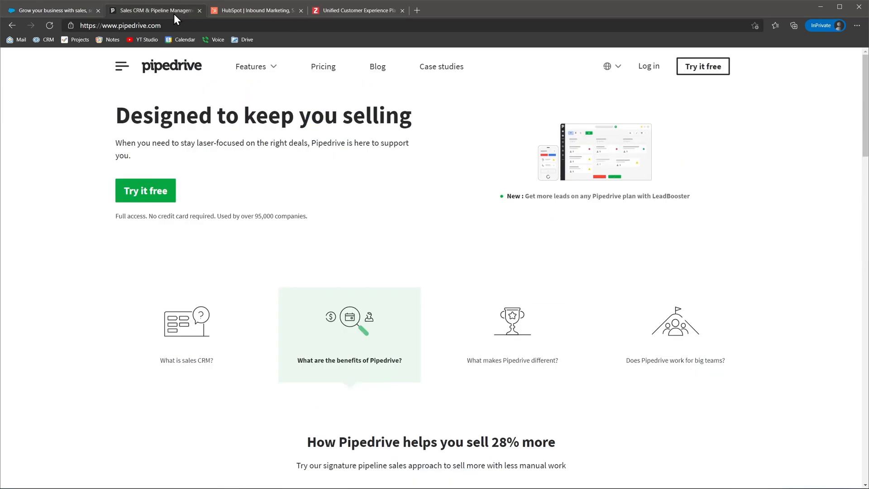
left_click(255, 10)
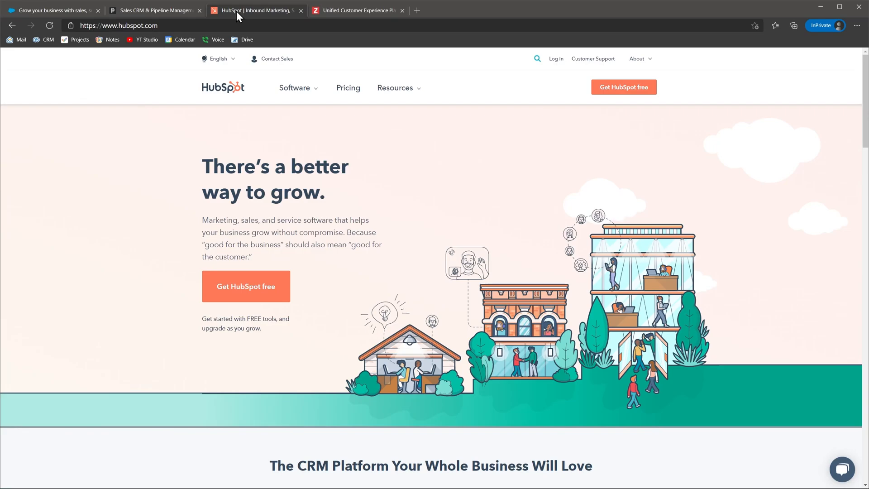
left_click(357, 9)
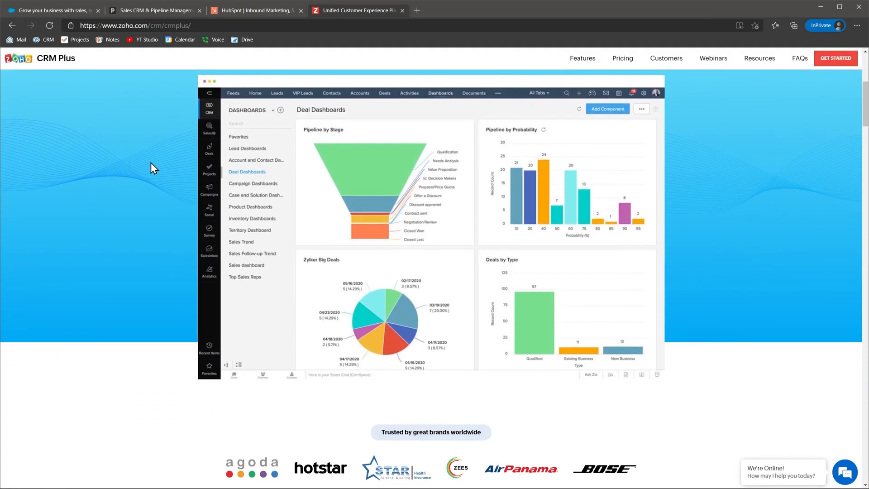
scroll("down", 3)
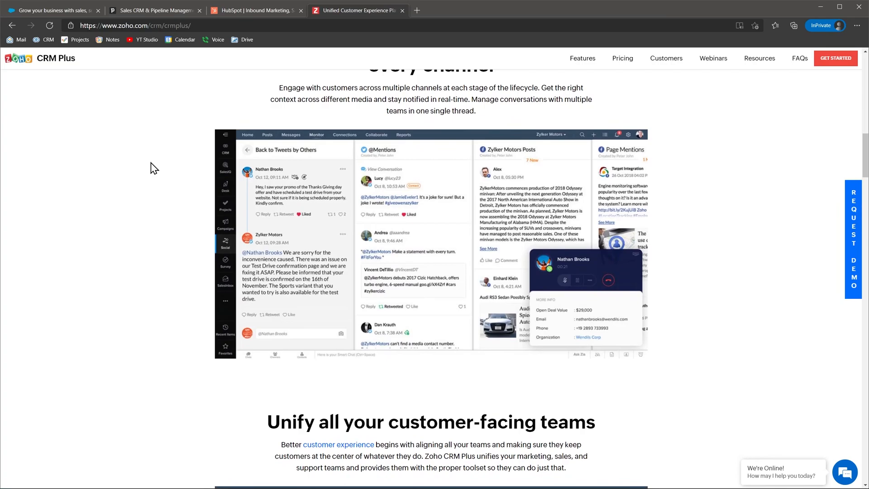